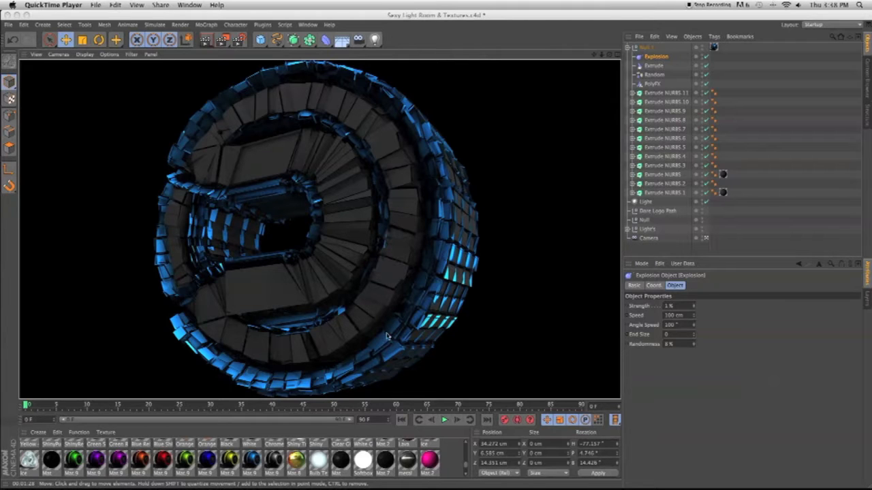
mouse_move(269, 352)
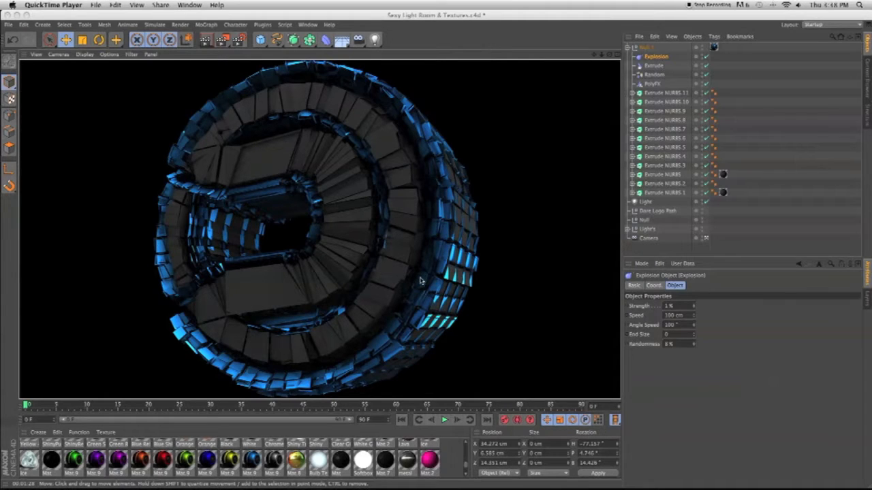
mouse_move(470, 266)
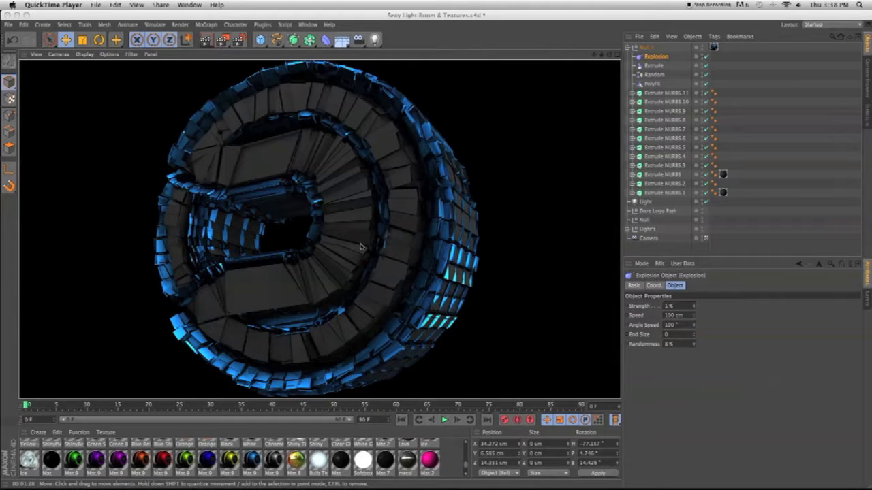
mouse_move(301, 257)
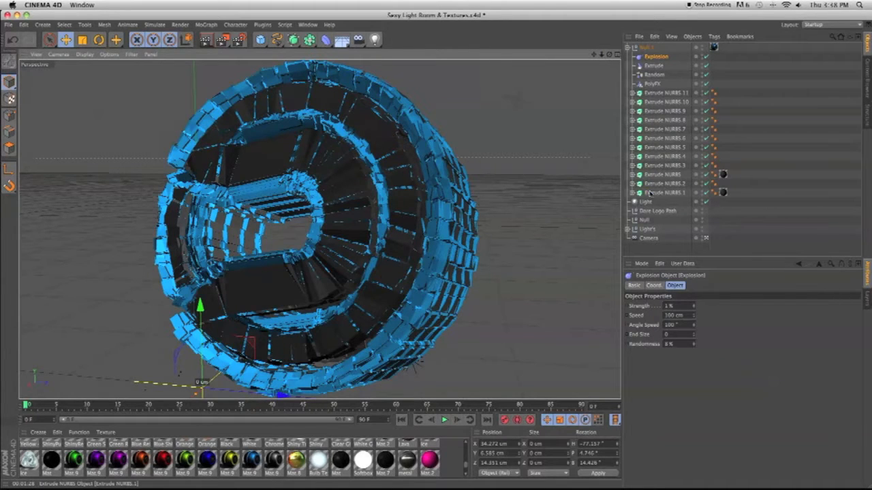
Group the Explosion, effectors and Extrude NURBS under a new Null
left_click(665, 155)
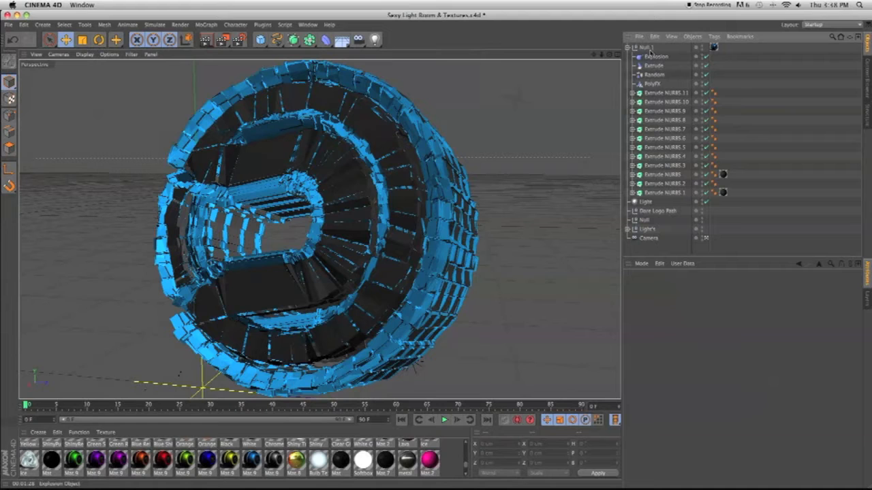
Delete the grouped shattered logo and browse Finder to the logo's Illustrator outline file
left_click(646, 46)
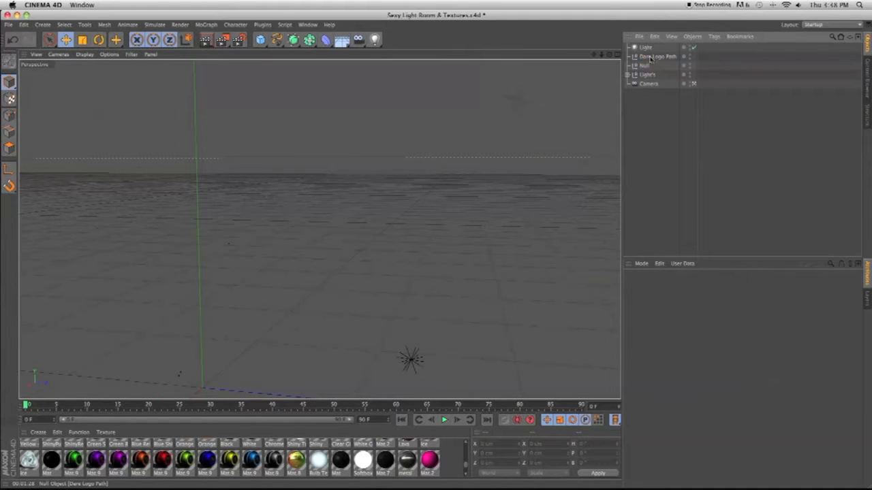
left_click(657, 56)
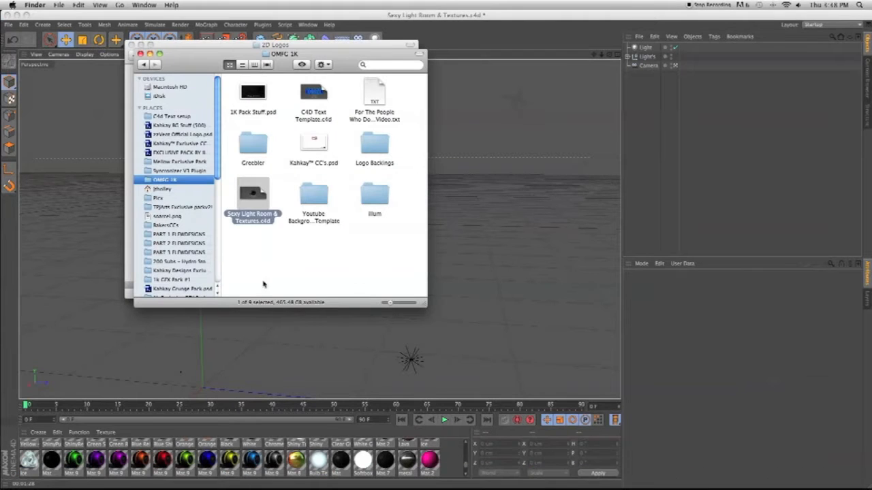
scroll("down", 3)
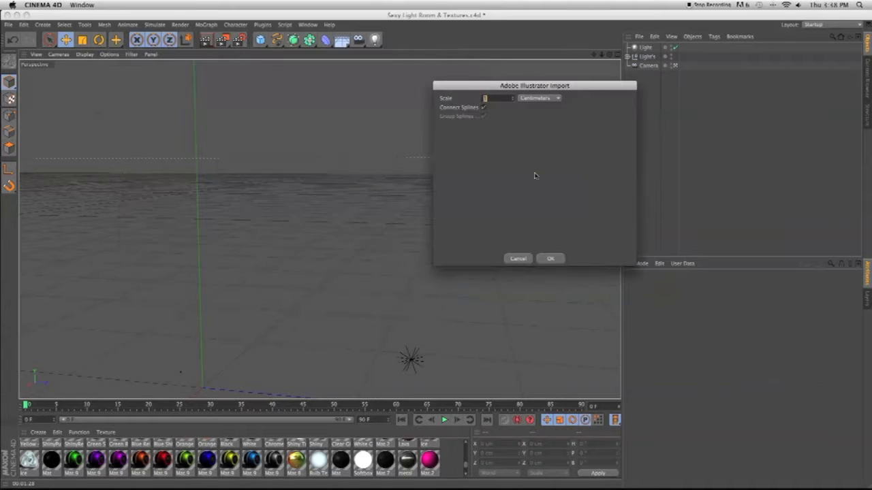
Confirm the Adobe Illustrator Import so the logo outline paths enter the scene
left_click(550, 259)
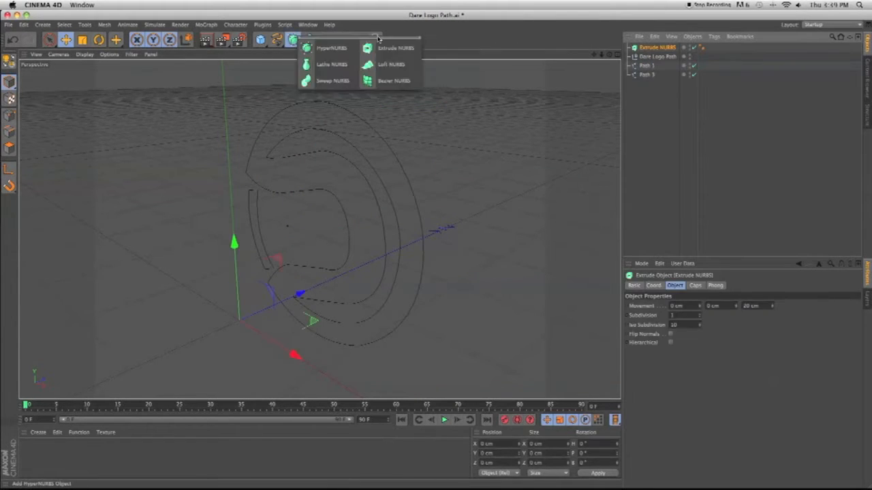
Place the two logo outline parts under Extrude NURBS objects and set their extrusion depth
left_click(395, 47)
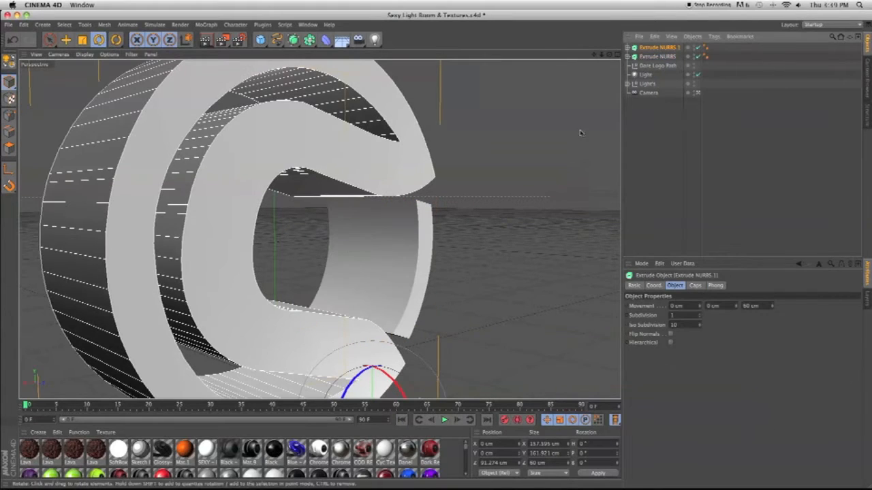
left_click(656, 56)
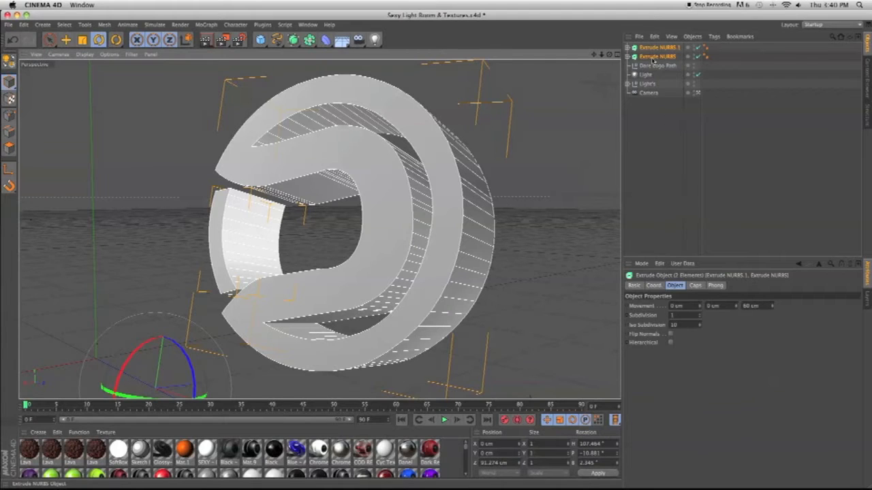
Set the extrusion's Start and End caps to Fillet Cap for rounded edges
left_click(656, 56)
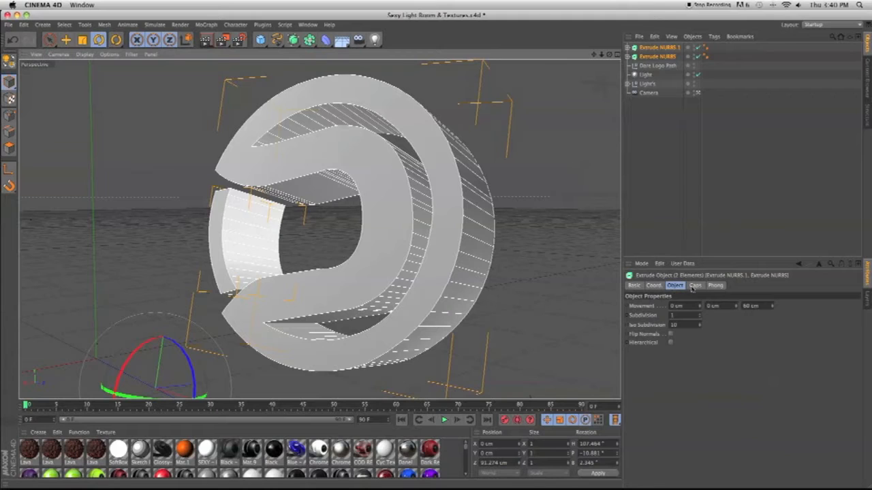
left_click(695, 286)
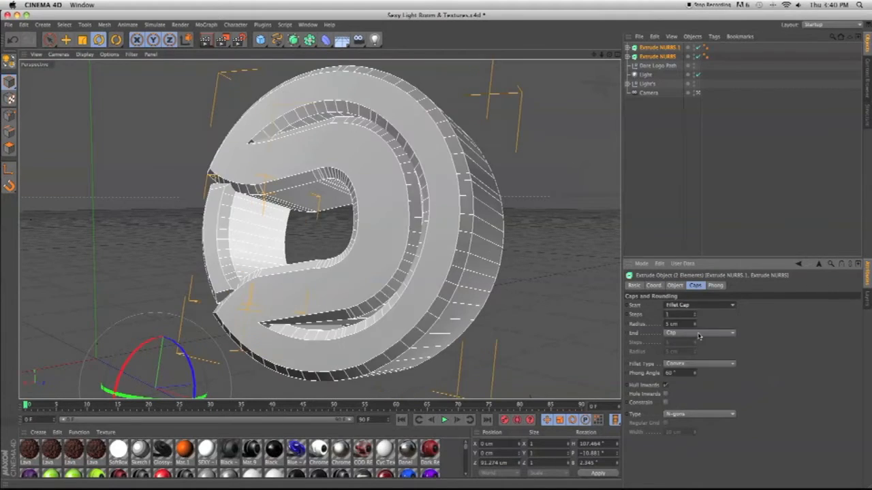
left_click(697, 332)
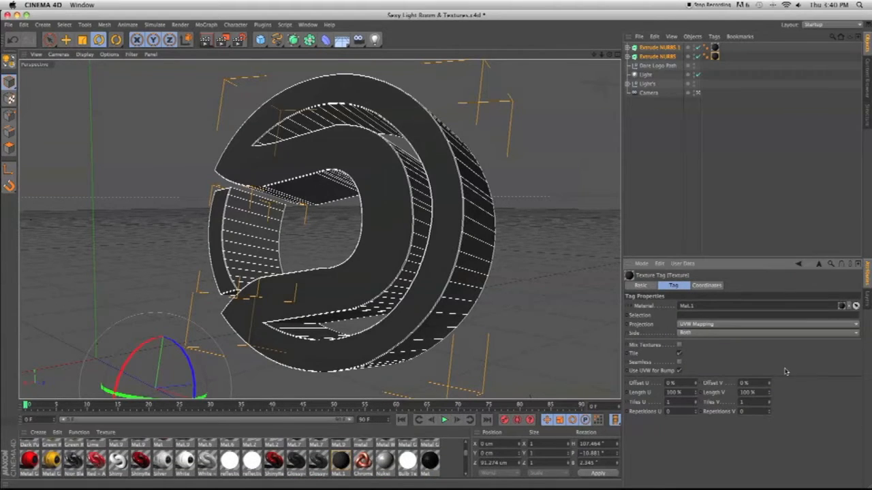
Select both dark extrusions and copy them, giving four Extrude NURBS objects
left_click(657, 57)
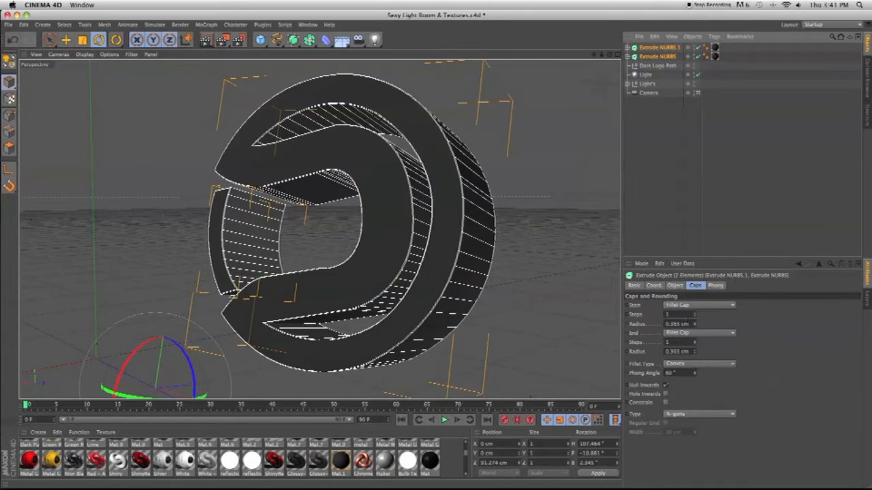
left_click(653, 285)
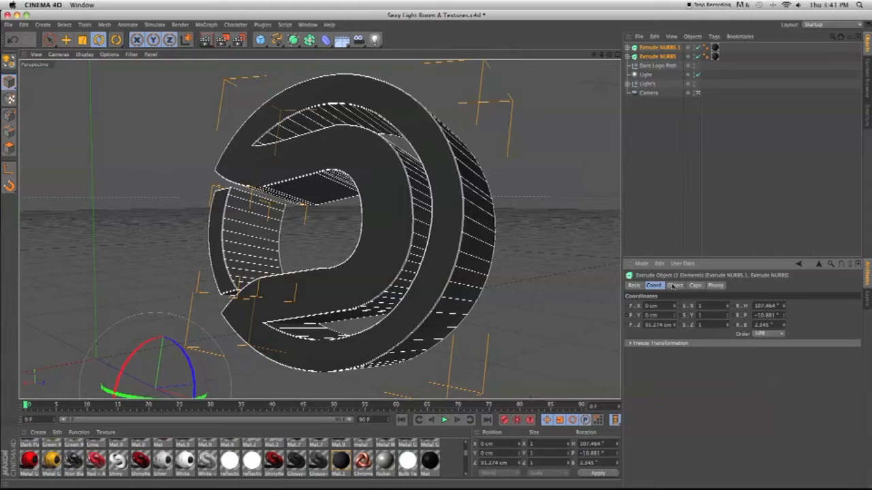
left_click(694, 286)
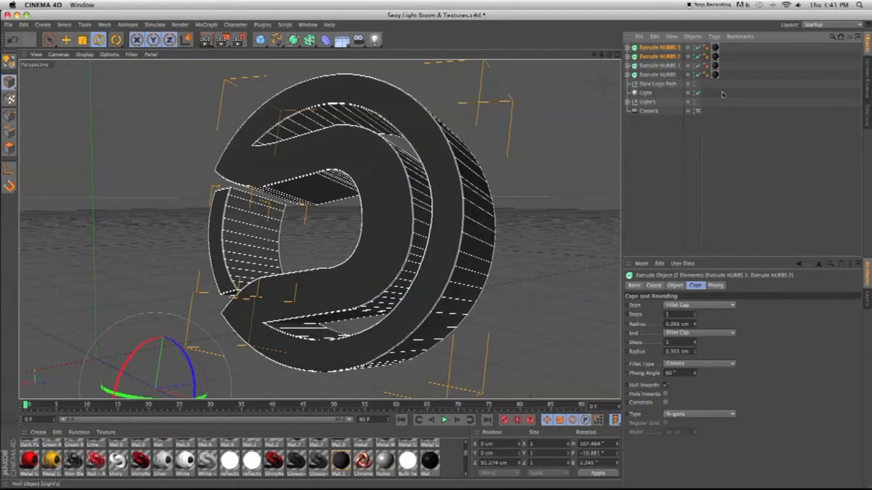
Give Extrude NURBS 3 a different End cap type with a 0.75 cm fillet radius
left_click(715, 48)
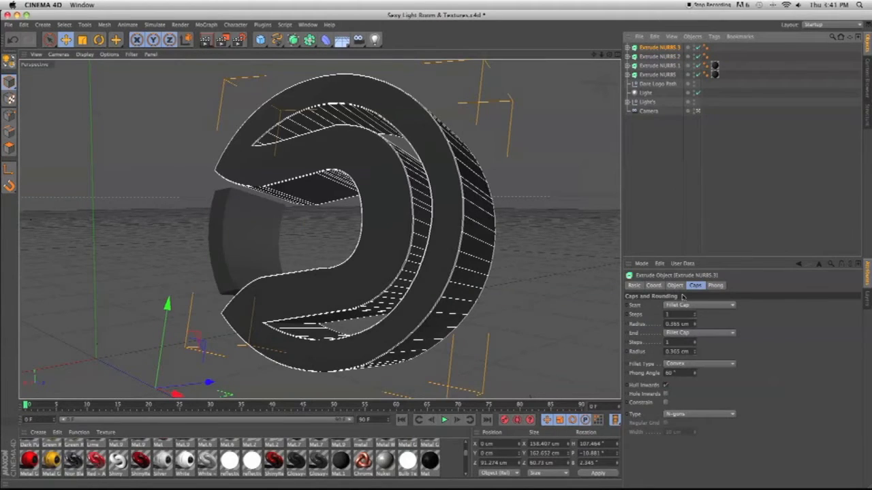
left_click(697, 305)
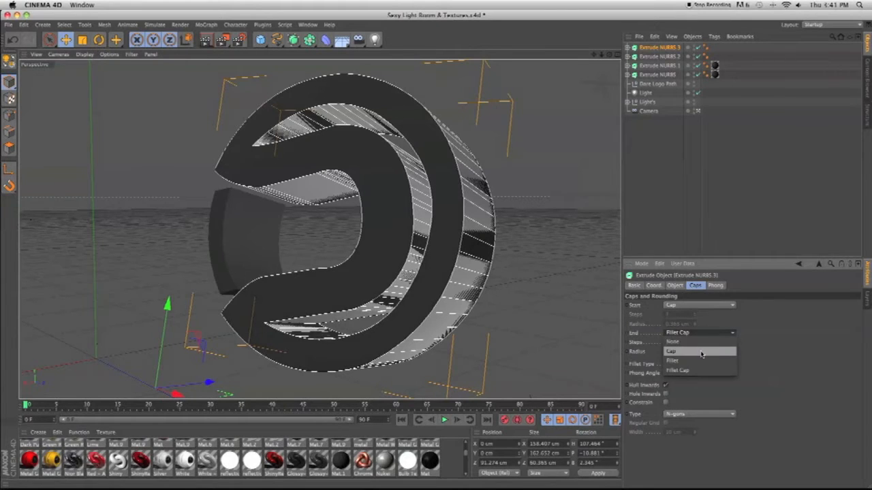
left_click(670, 352)
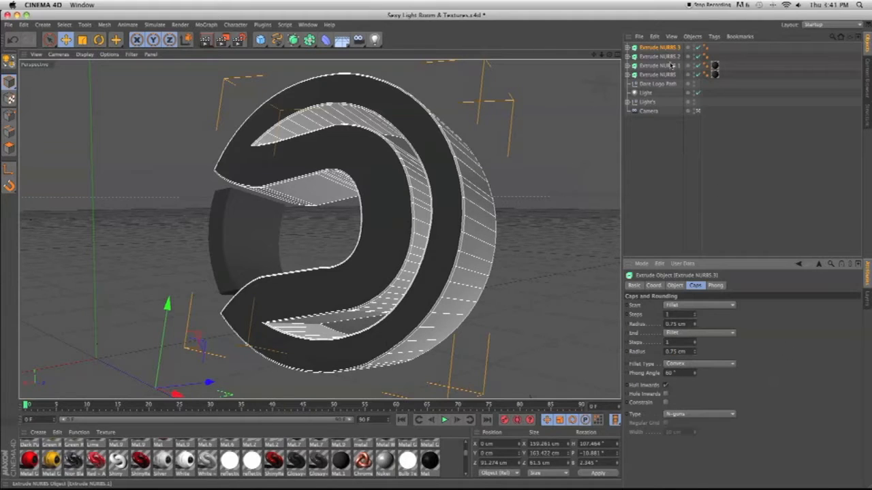
left_click(660, 57)
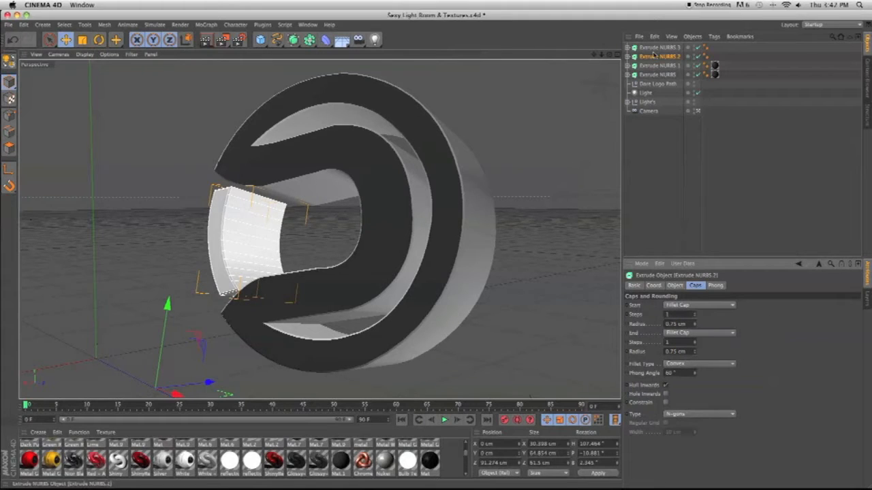
Set the copies' Movement to 3 cm and slide the thin ring copy along the logo's Z depth
left_click(659, 47)
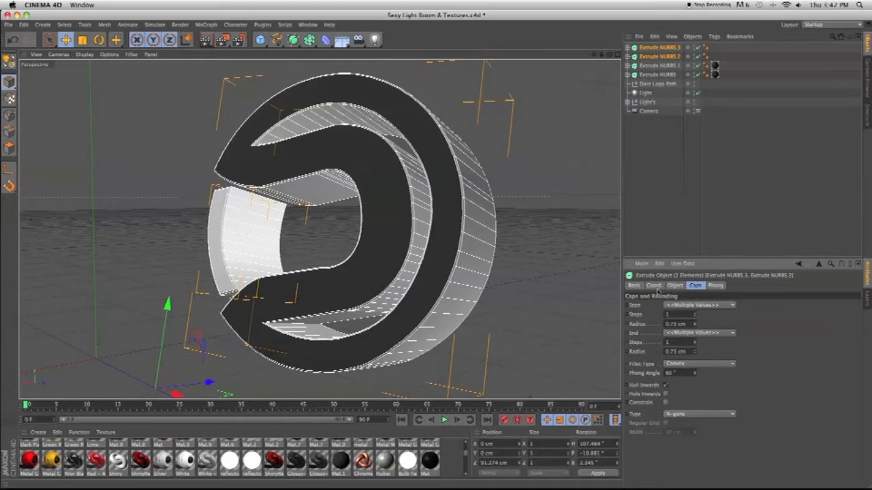
left_click(675, 286)
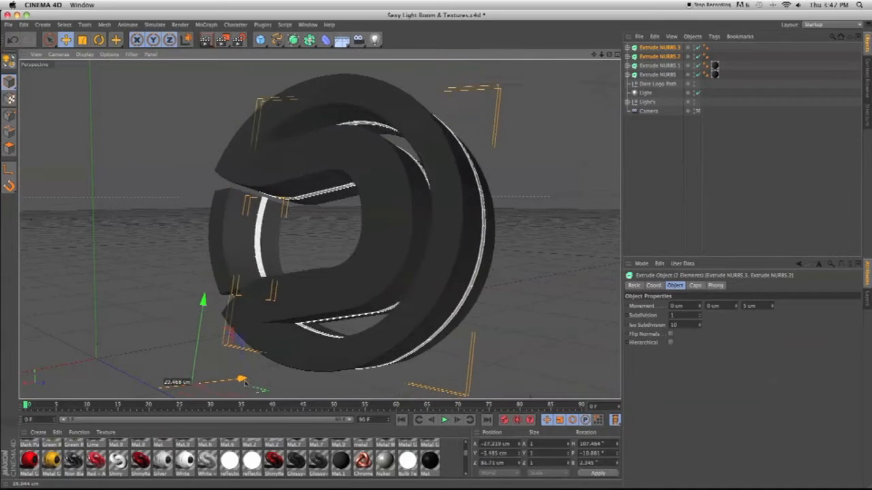
left_click_drag(243, 378, 225, 381)
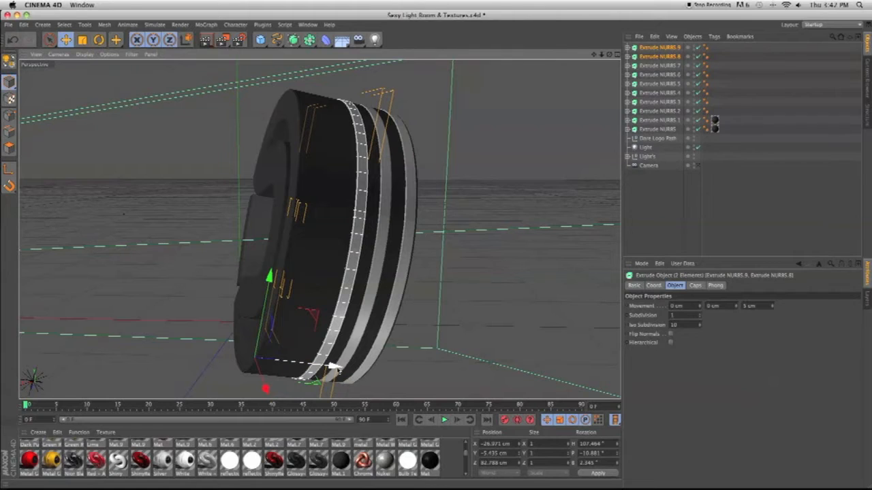
left_click_drag(334, 368, 325, 368)
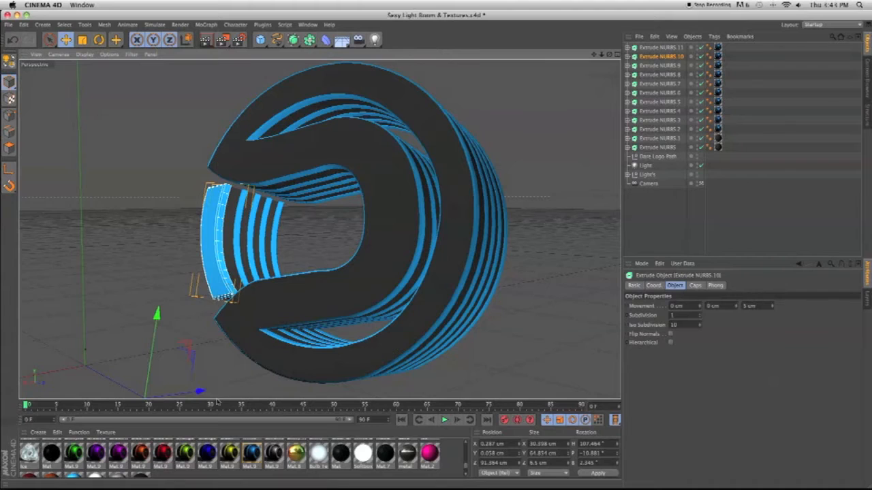
Position each blue outline ring's extrusion behind the dark logo face
left_click_drag(197, 390, 207, 395)
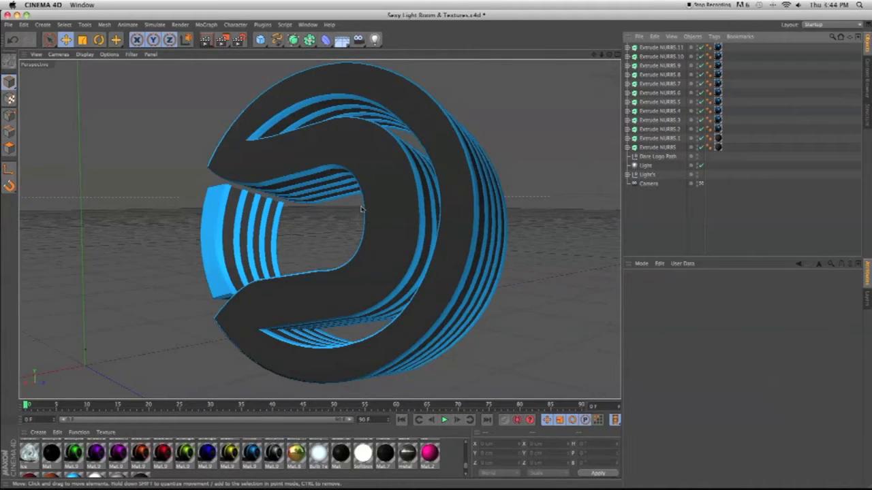
mouse_move(474, 302)
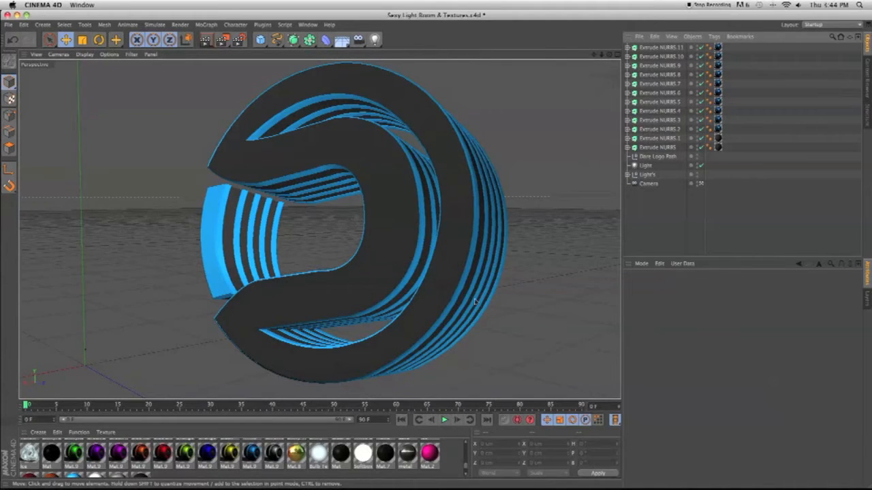
mouse_move(316, 115)
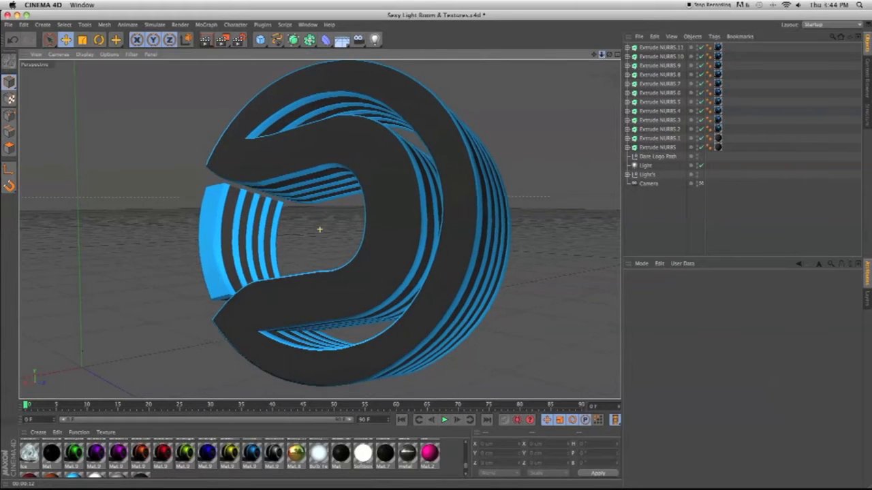
left_click_drag(341, 239, 320, 224)
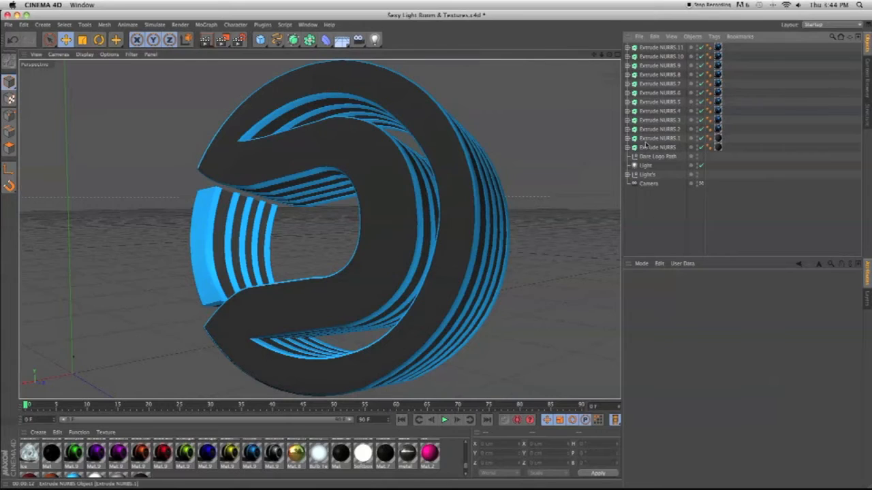
Group all ring extrusions via Group Objects and add a MoGraph Random effector
left_click(657, 147)
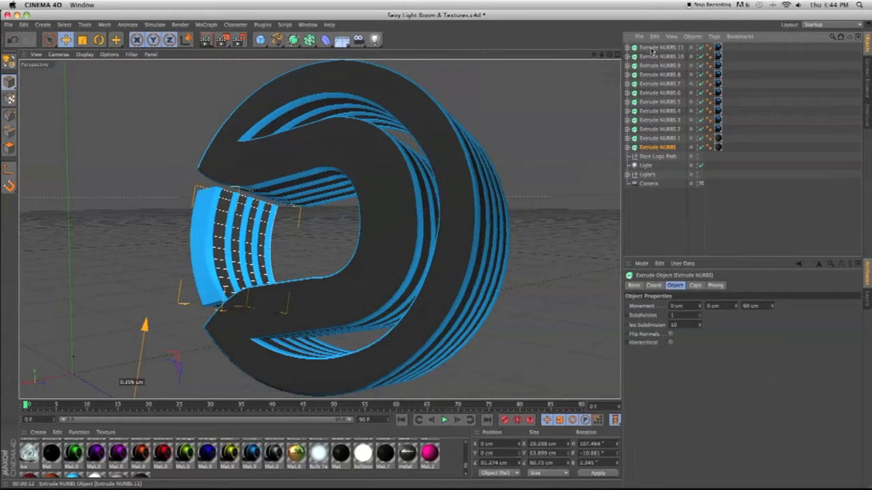
right_click(661, 74)
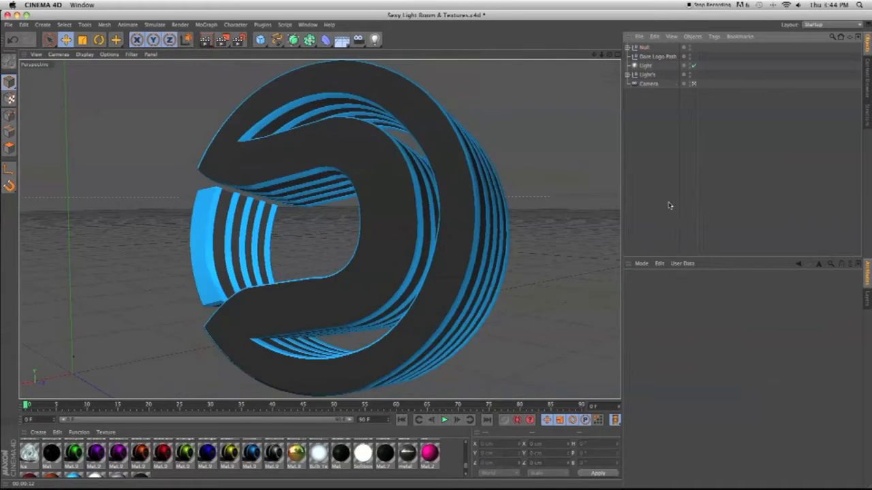
left_click(642, 46)
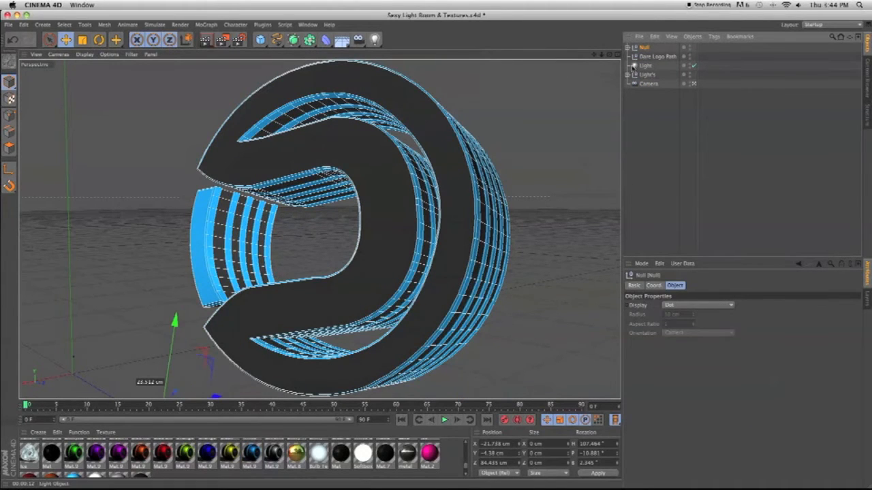
left_click(207, 24)
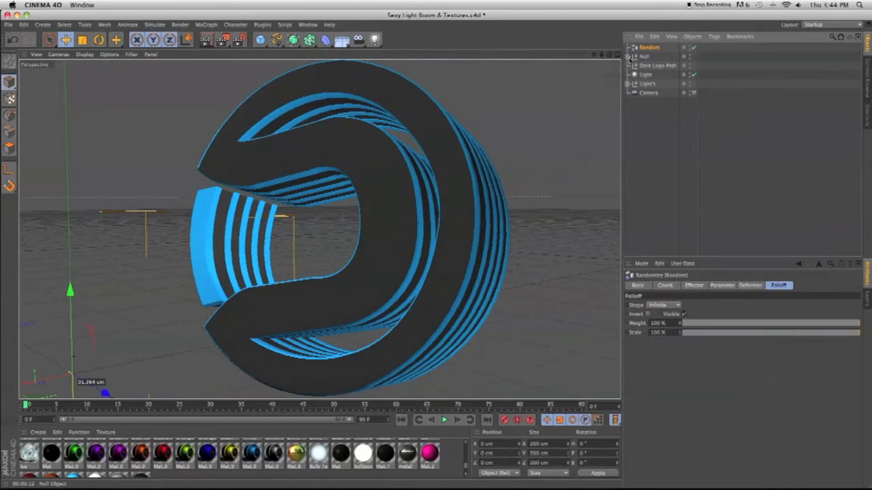
Expand the Null group to reveal its Extrude NURBS pieces and view the Random effector's Deformer settings
left_click(630, 56)
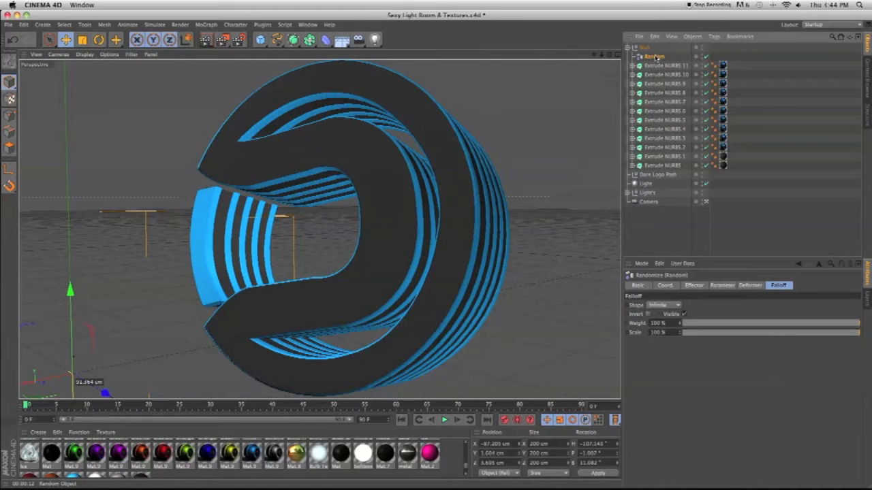
left_click(749, 286)
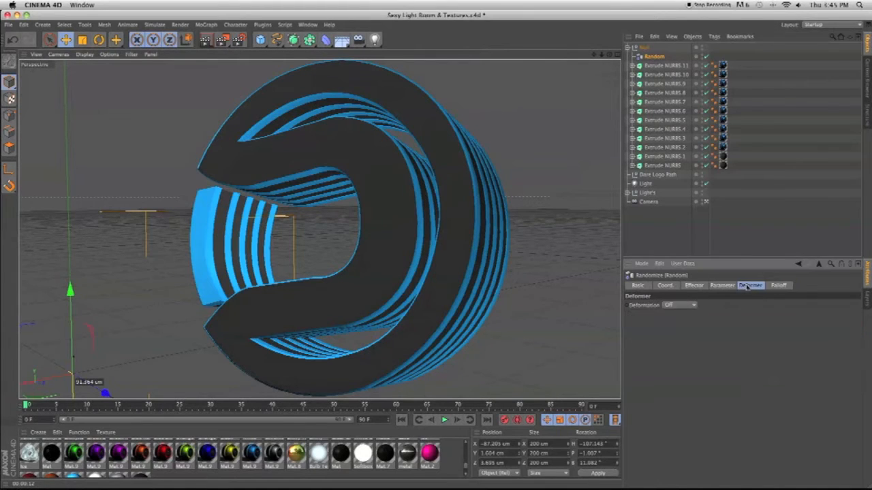
Set the Random effector's Deformer to Point mode and review its Strength and Falloff Weight
left_click(679, 305)
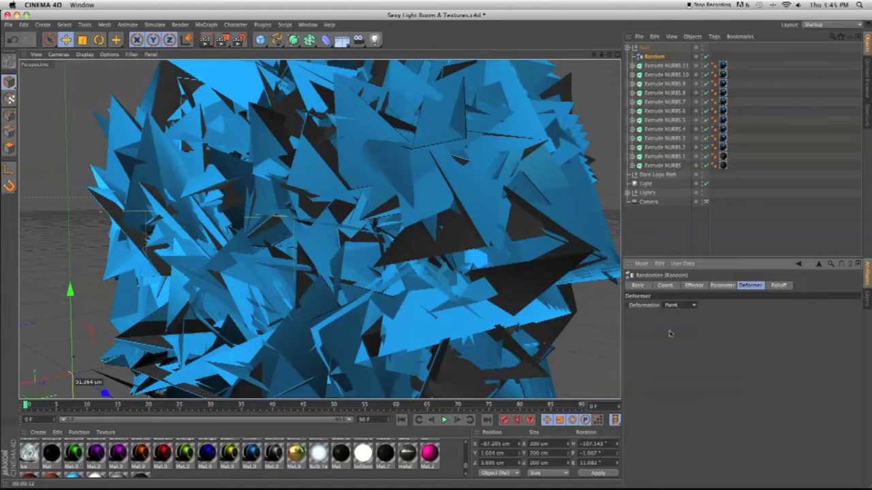
left_click(694, 286)
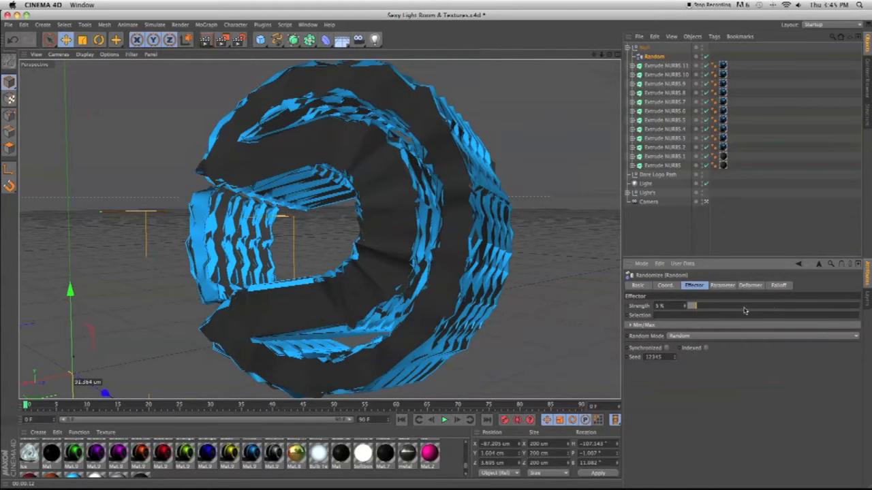
left_click(779, 285)
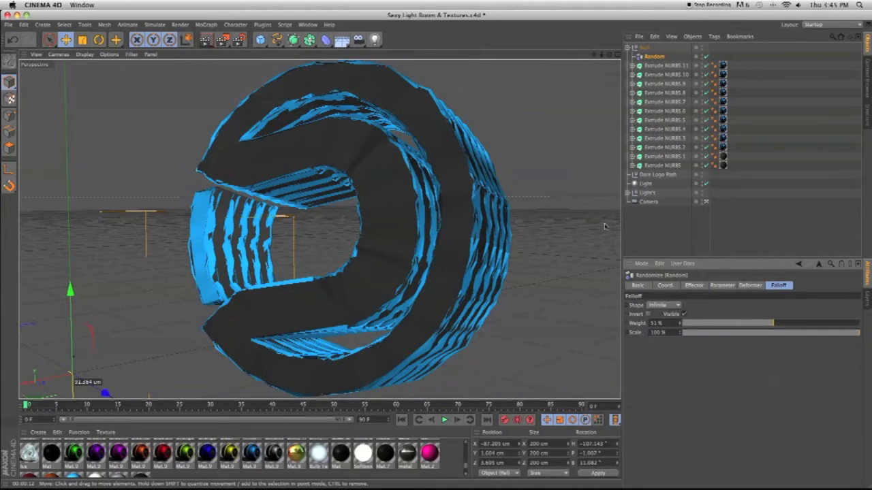
left_click(185, 39)
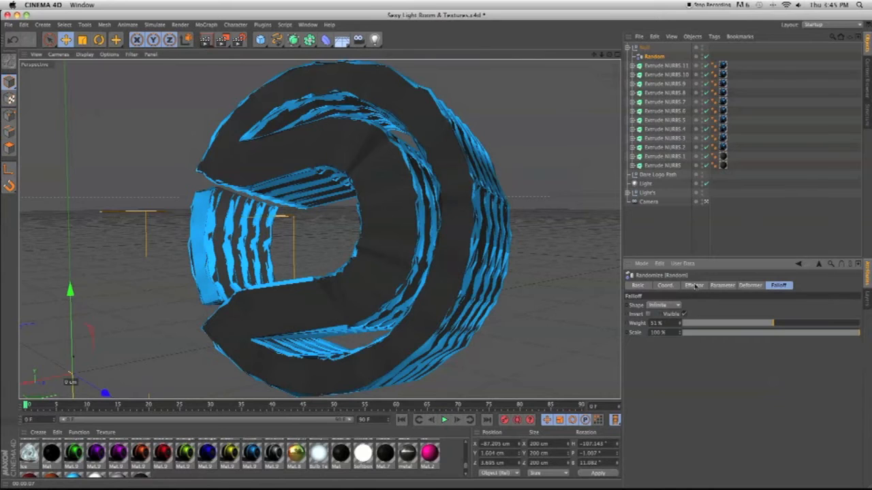
Adjust the Falloff Weight down then up so the blue layers scatter as moderate jagged shards
left_click(694, 285)
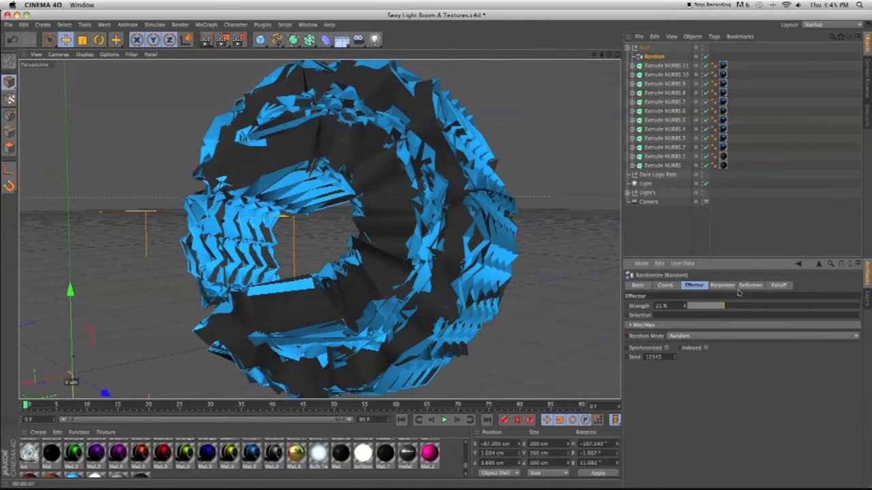
left_click(778, 285)
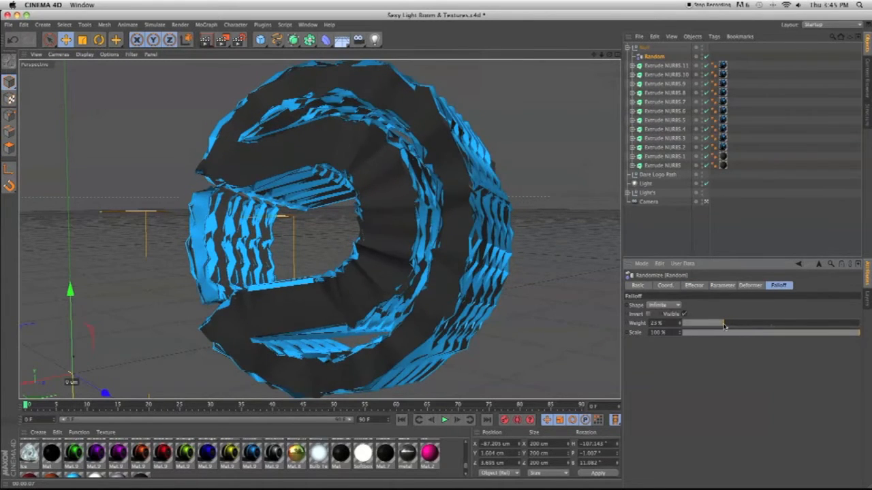
left_click_drag(721, 322, 702, 323)
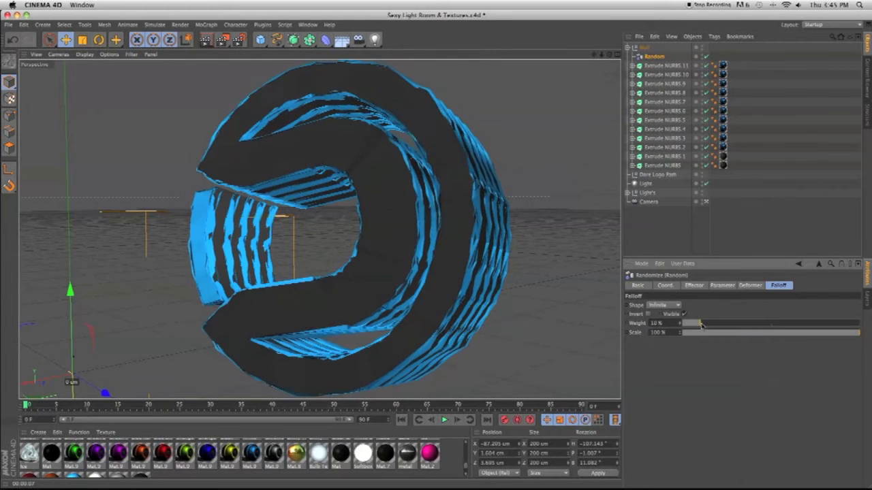
left_click_drag(697, 322, 729, 322)
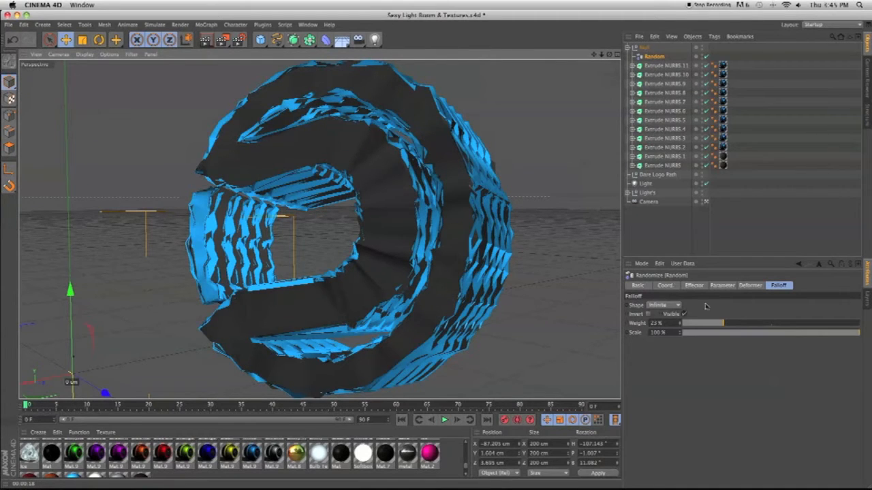
Lower the Random effector's Strength to a moderate break-up and pick a new random Seed
left_click(694, 286)
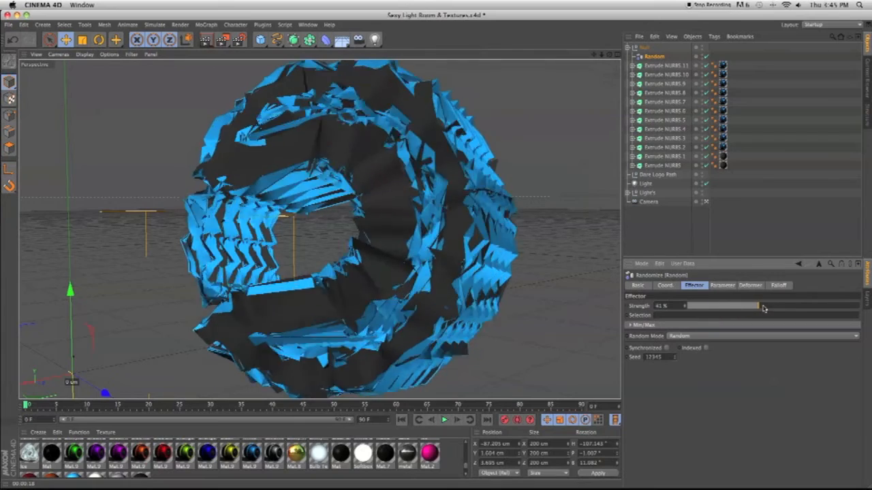
left_click_drag(739, 305, 692, 305)
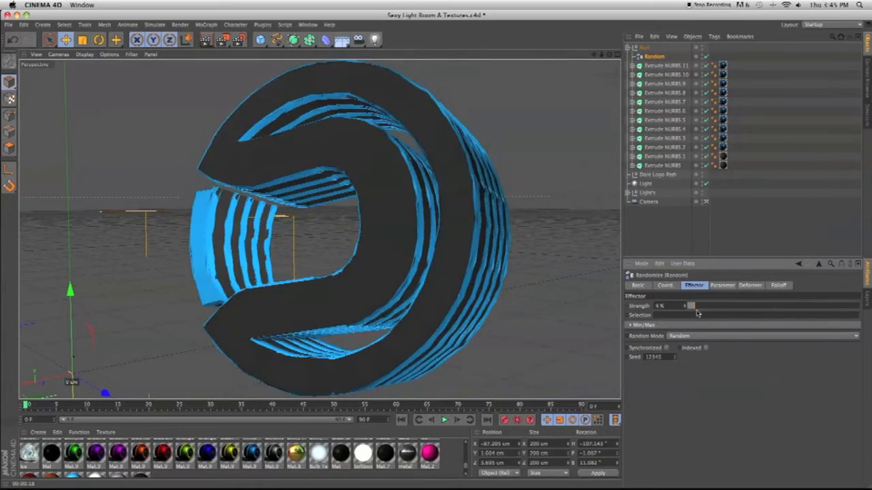
left_click_drag(689, 305, 711, 305)
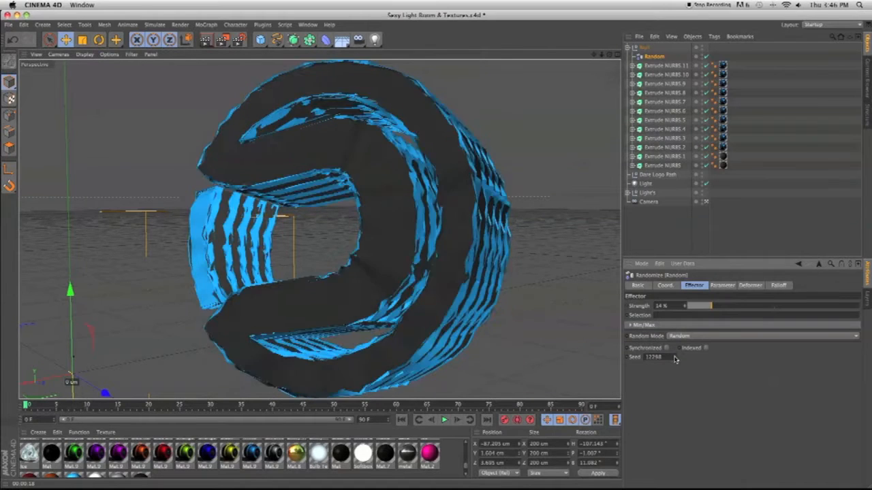
left_click(652, 357)
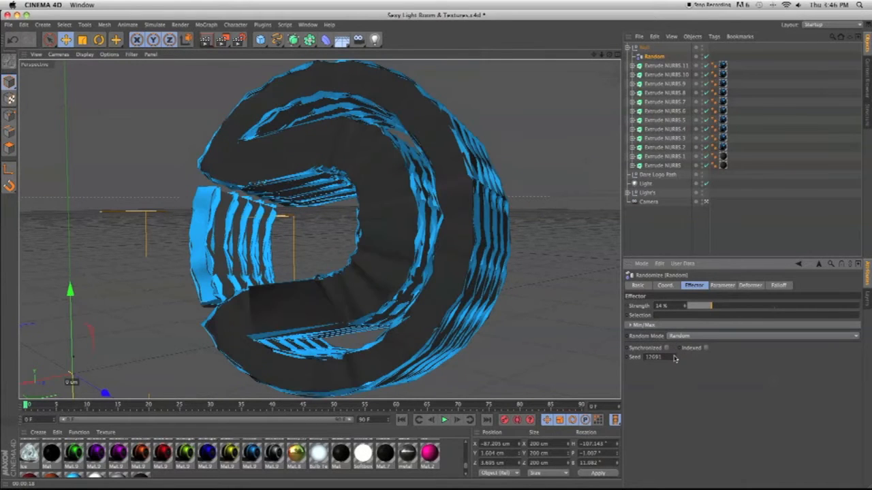
left_click_drag(700, 306, 727, 305)
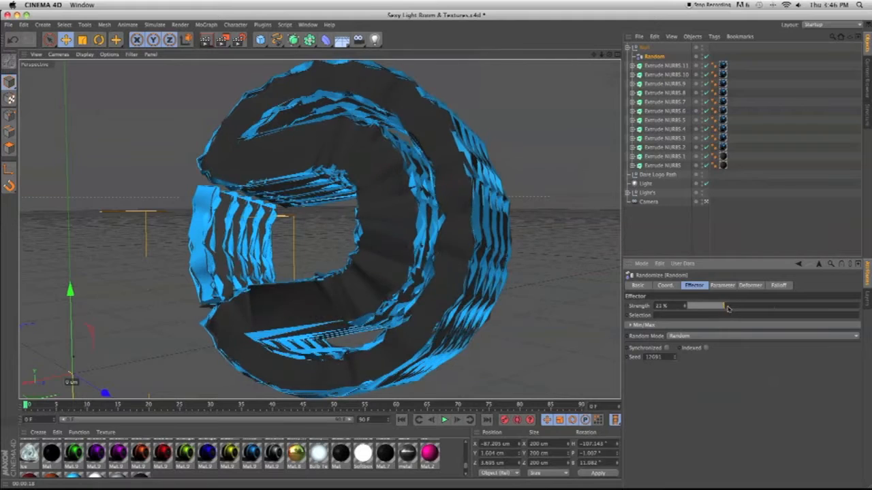
Reduce the Falloff Weight slightly for finer jagged ripples on the rings
left_click(778, 285)
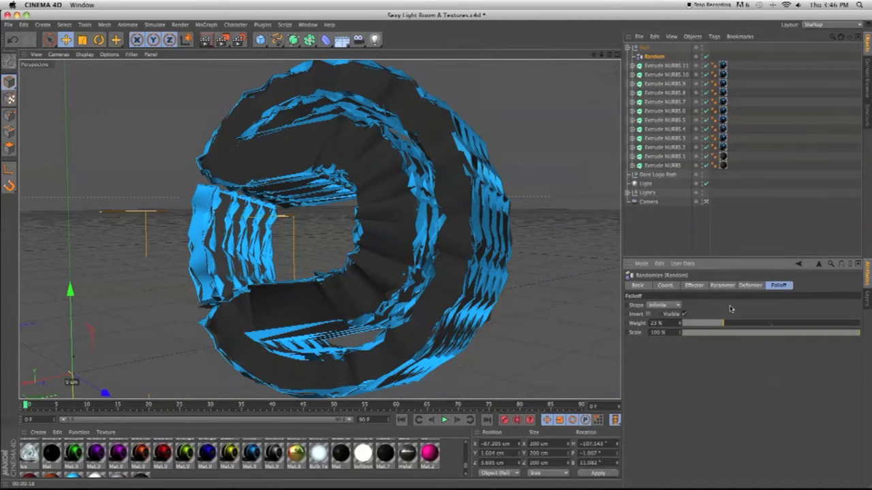
left_click_drag(722, 323, 715, 323)
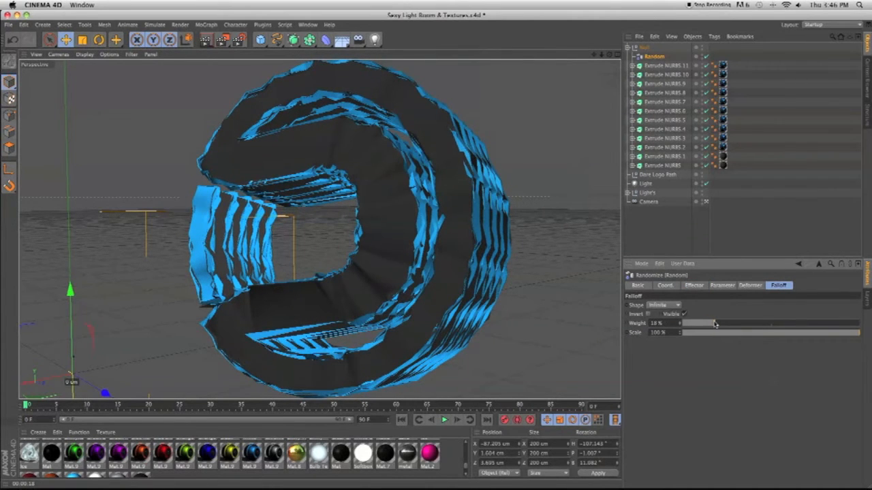
left_click(206, 25)
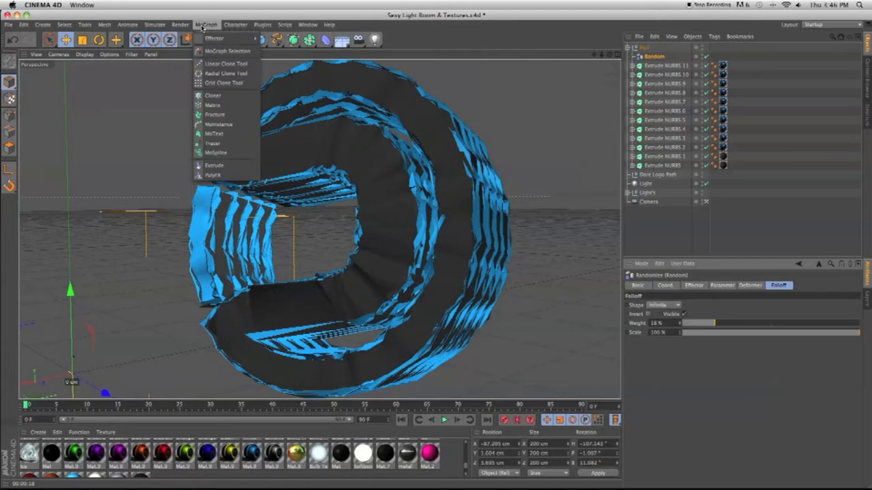
Add a MoGraph PolyFX and an Extrude deformer into the Null group, plus a light in the scene
left_click(206, 24)
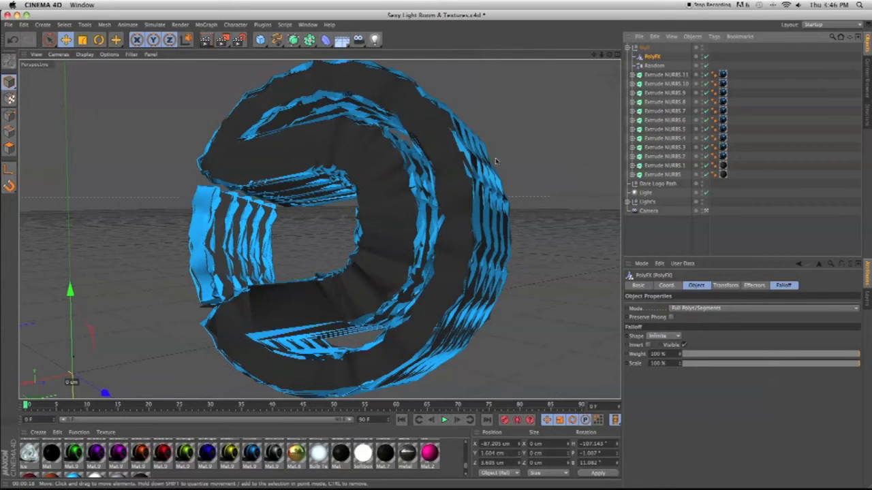
left_click(205, 24)
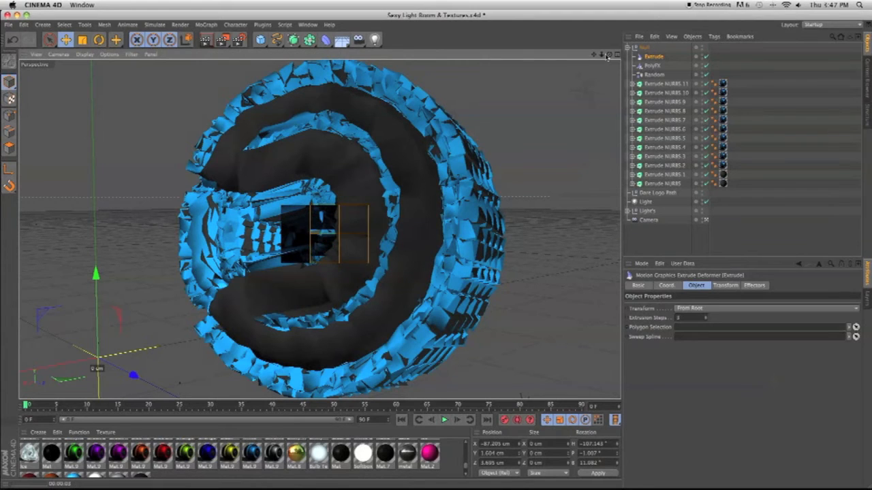
left_click(646, 201)
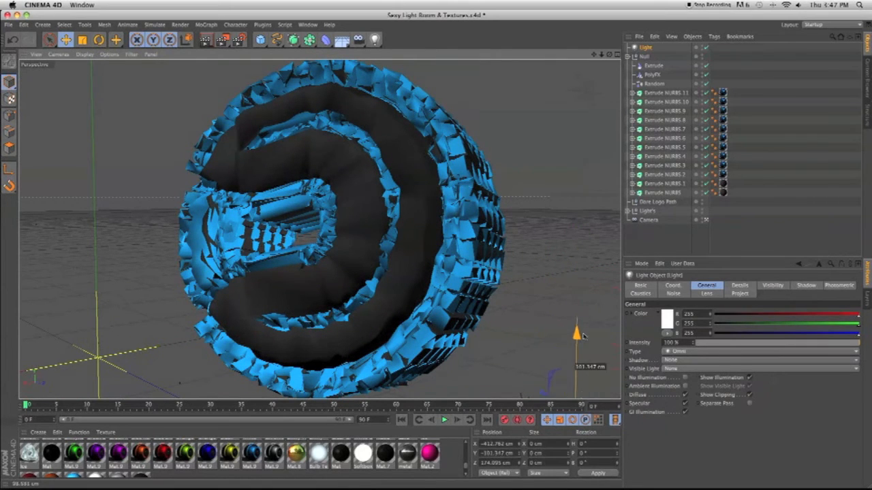
mouse_move(205, 40)
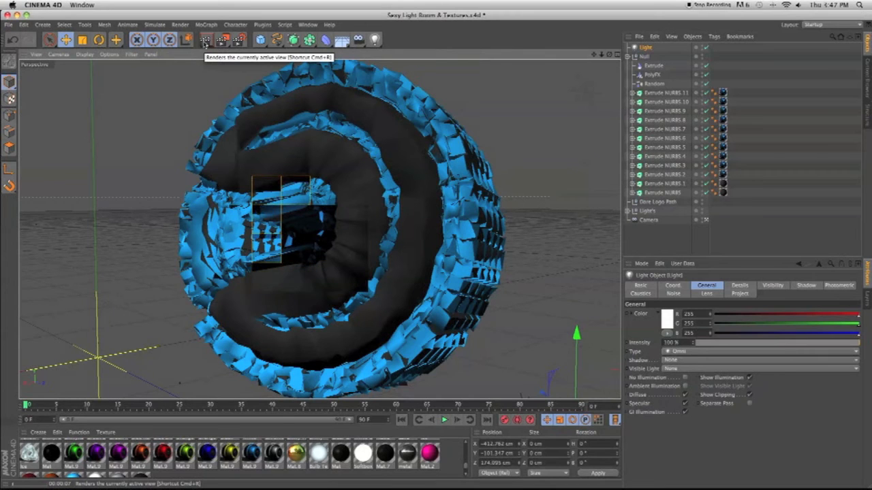
Raise the Random effector's Falloff Weight so the fragments scatter into larger spiky shards
left_click(225, 40)
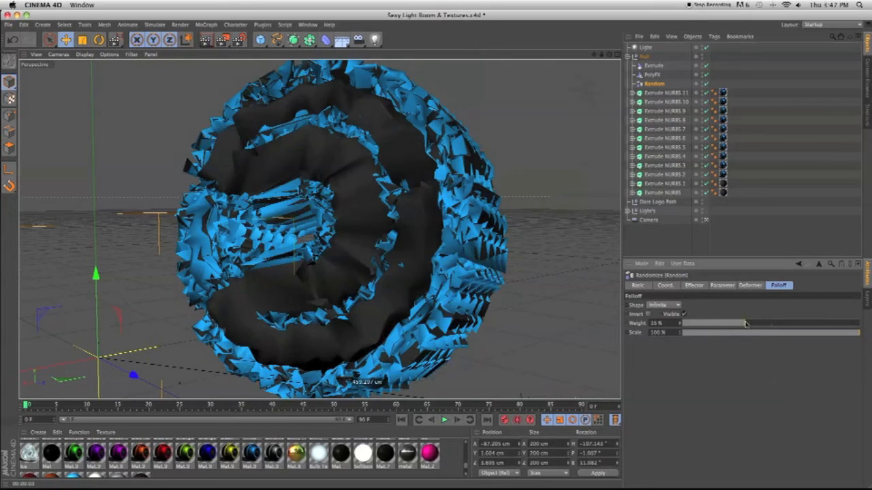
left_click_drag(743, 323, 738, 324)
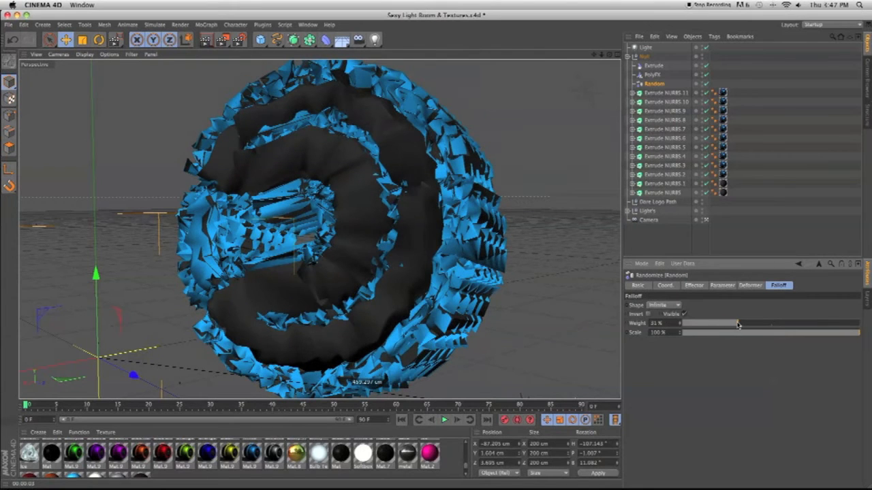
left_click(692, 284)
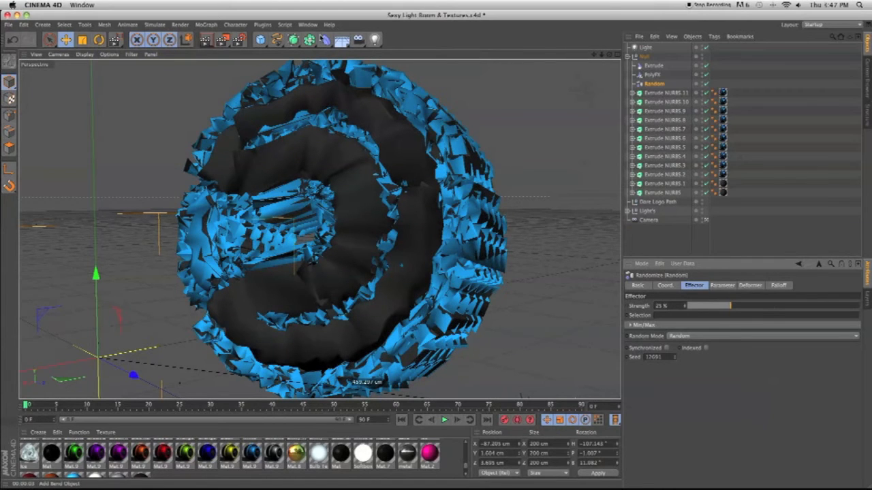
Add an Explosion deformer inside the Logo group and set its Strength to push shards slightly outward
left_click(325, 40)
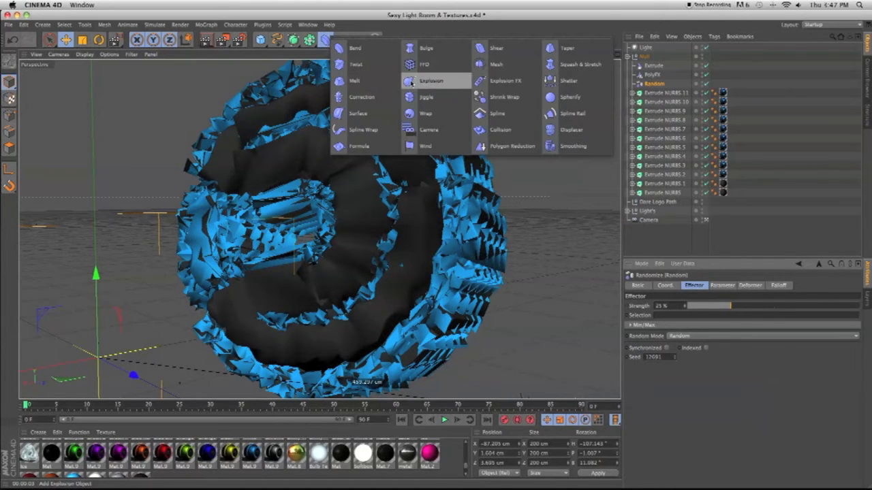
left_click(430, 81)
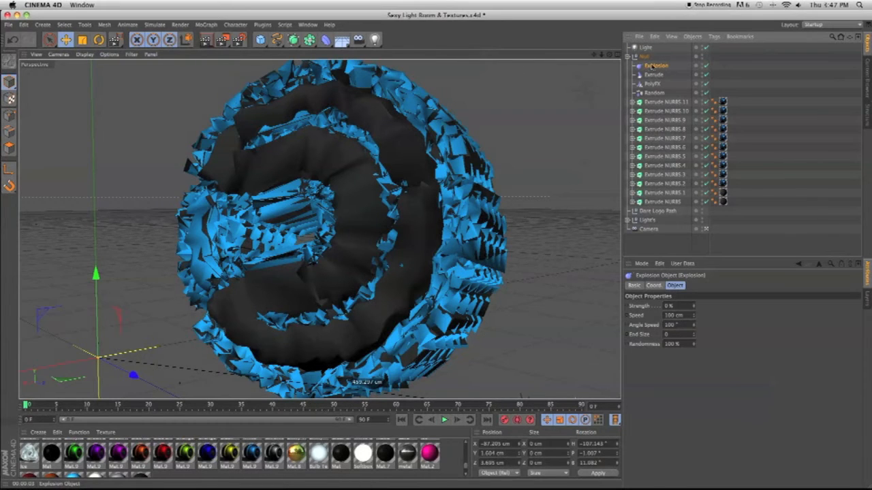
left_click(678, 305)
type("1")
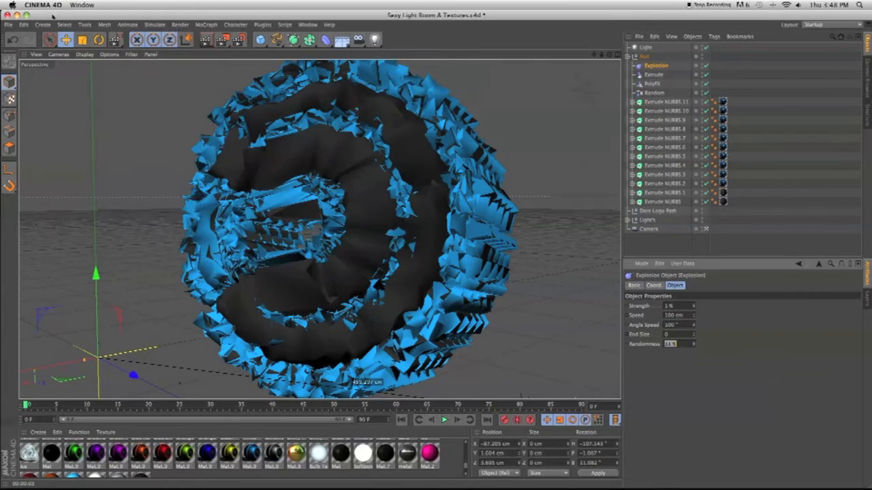
left_click(206, 40)
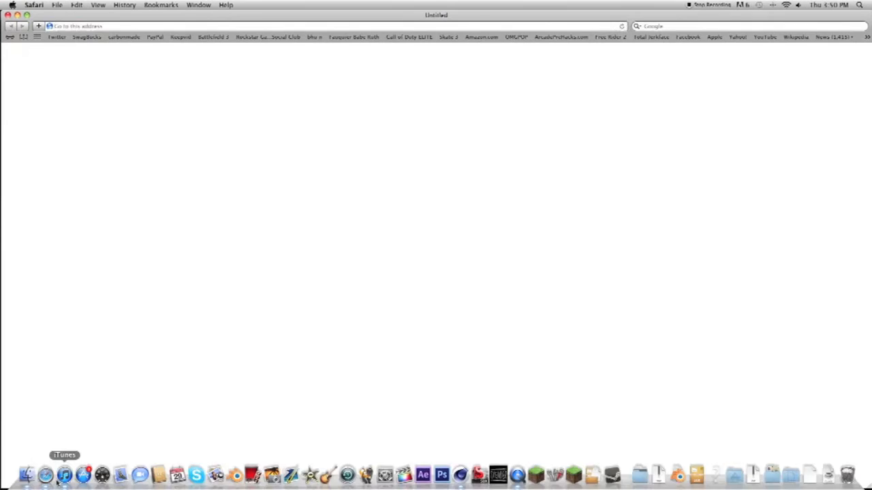
Load the YouTube homepage from the bookmark and browse down through its video listings
left_click(766, 37)
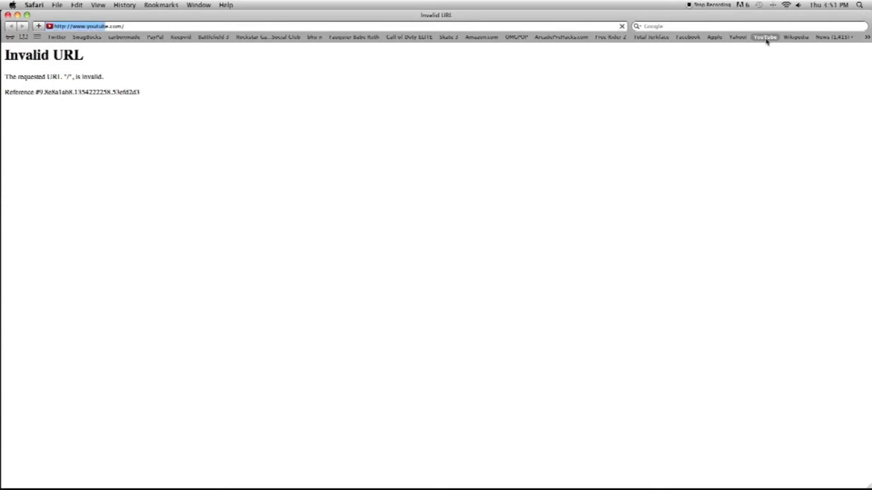
left_click(764, 37)
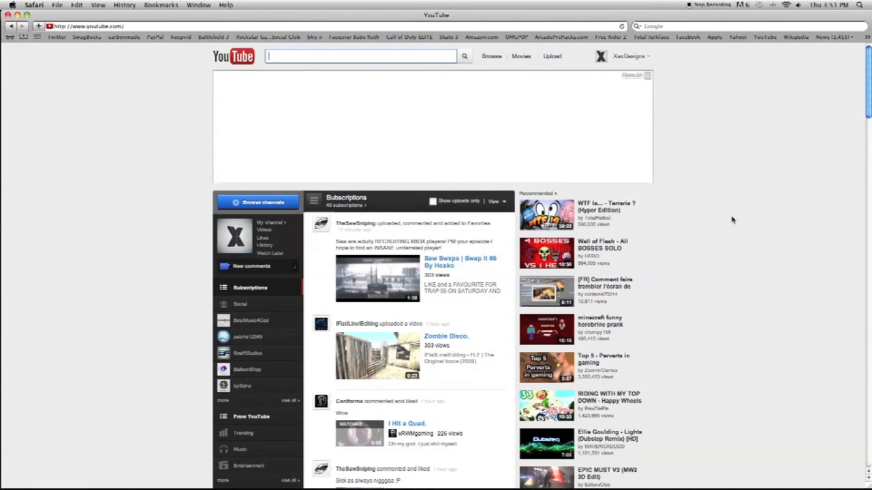
scroll("down", 3)
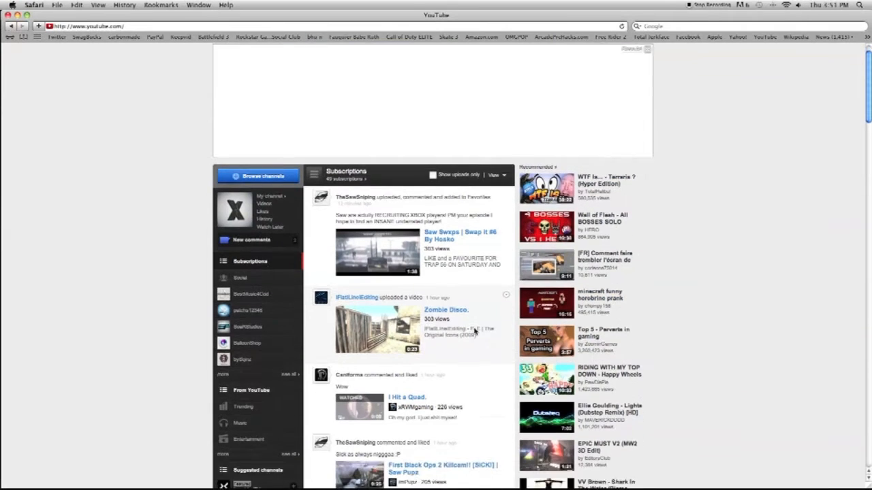
scroll("down", 3)
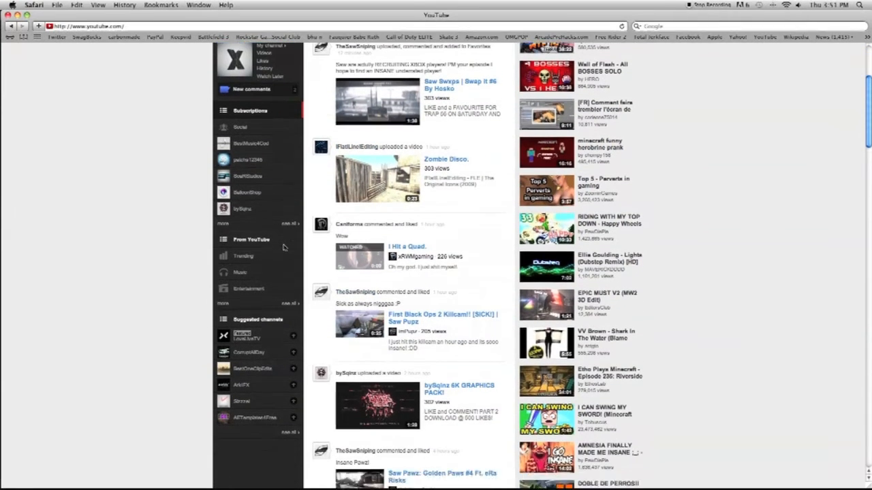
scroll("down", 3)
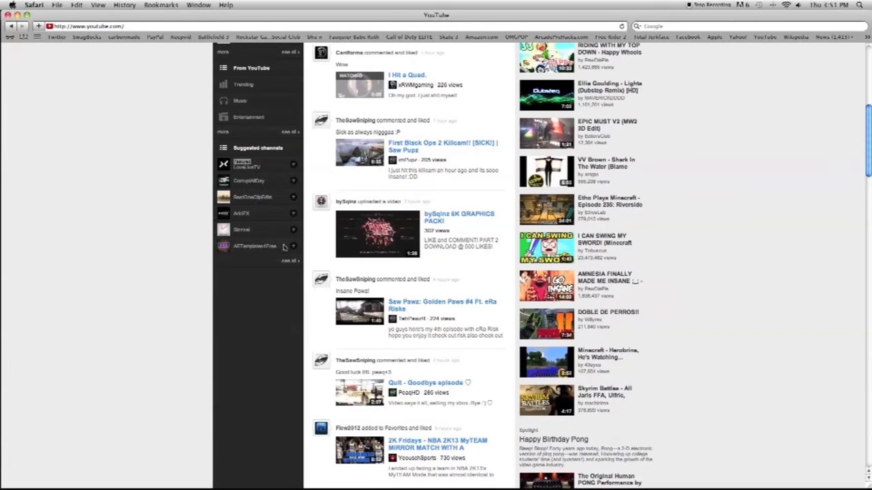
scroll("down", 3)
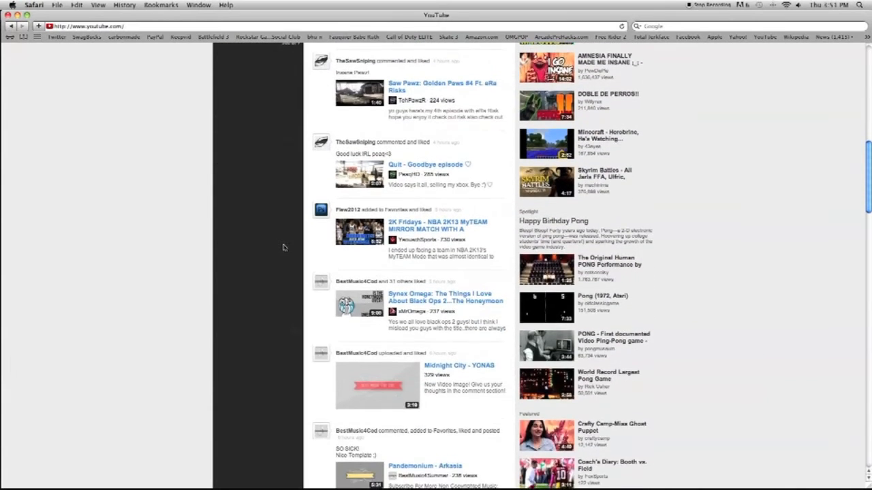
scroll("down", 3)
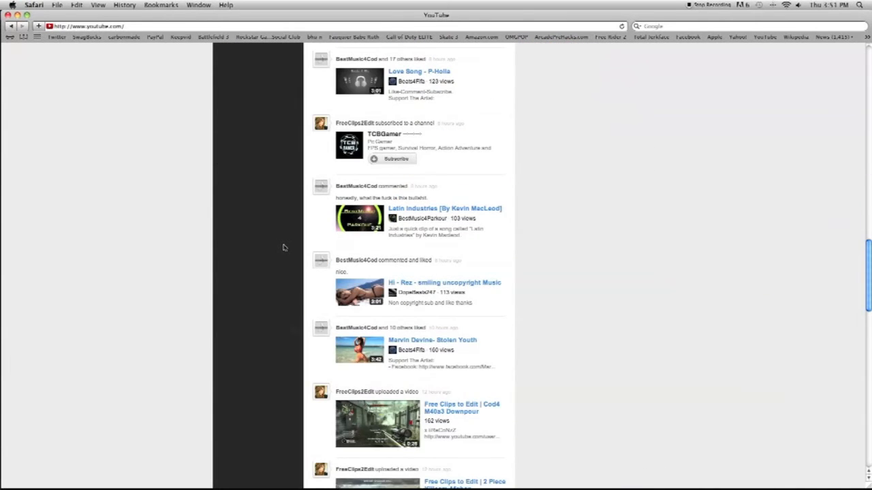
scroll("down", 3)
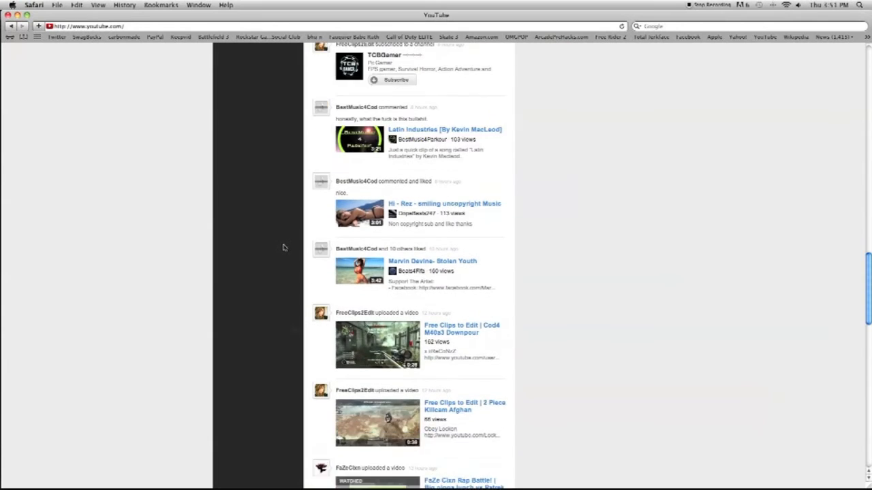
scroll("down", 3)
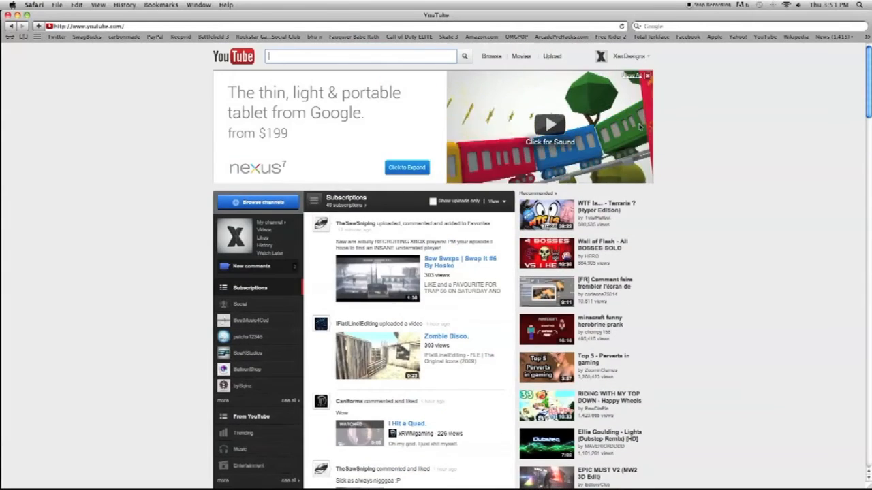
Go to the Subscriptions page from the account dropdown
left_click(629, 56)
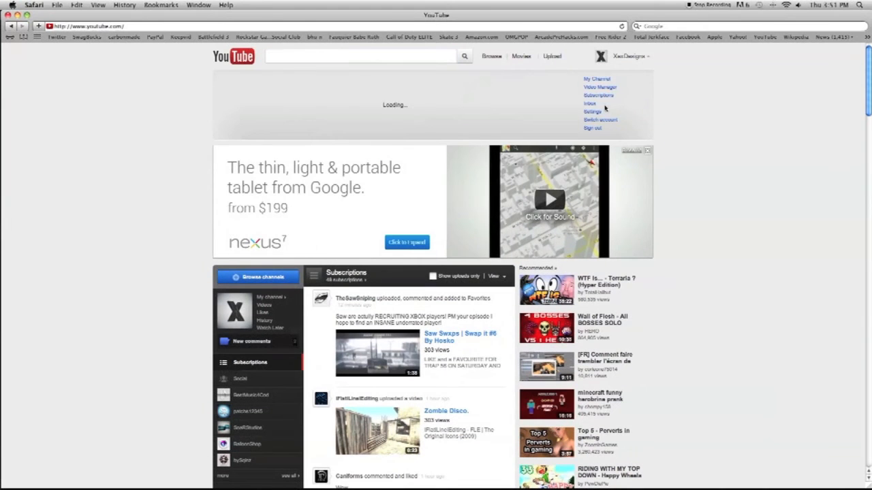
left_click(598, 96)
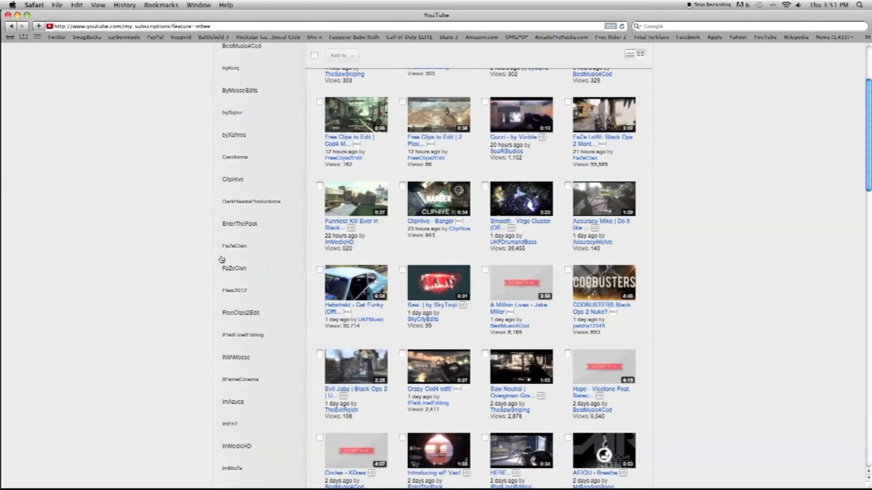
Visit the KahkayDesigns channel, view OMFG 1K PACK, and land on the own video Sleep OCE By Xex
scroll("down", 3)
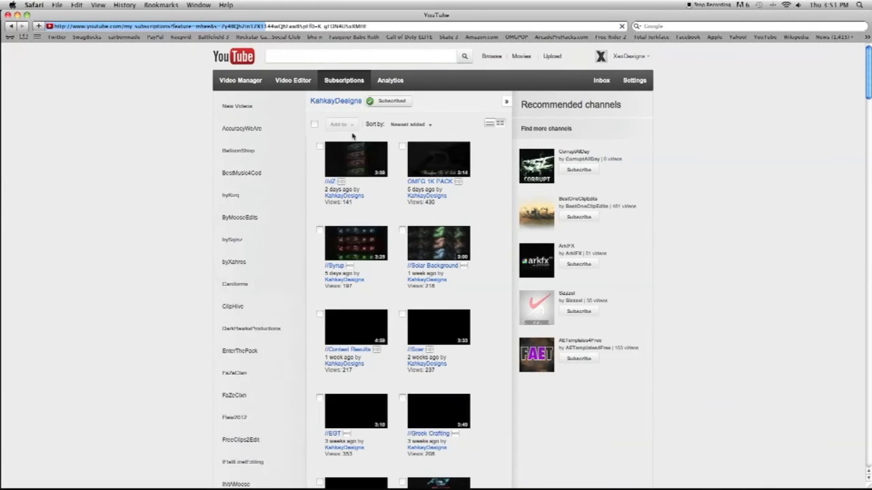
left_click(335, 100)
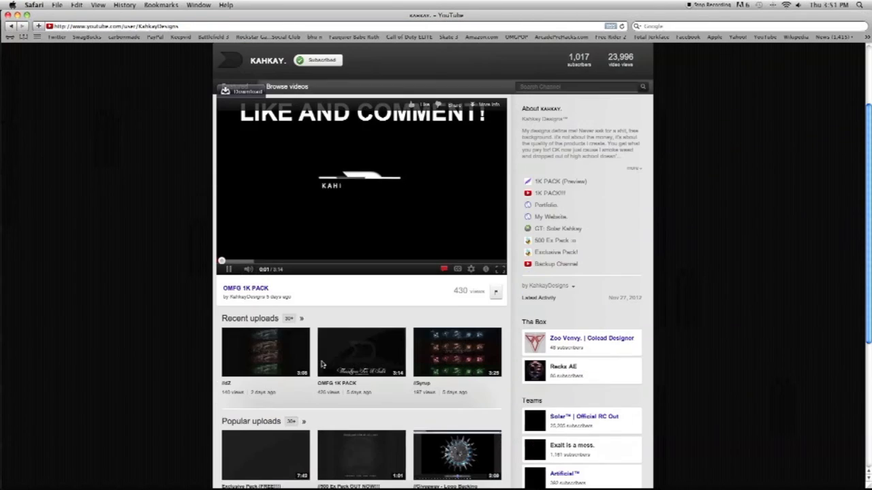
scroll("down", 3)
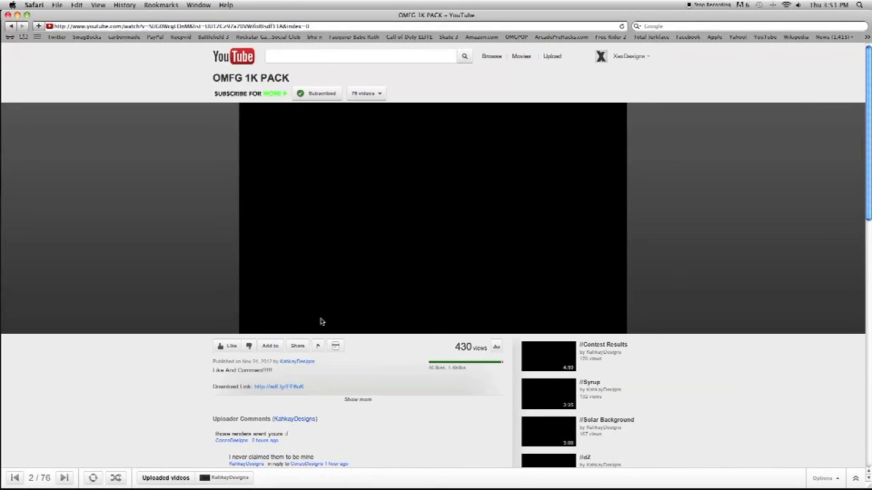
left_click(433, 211)
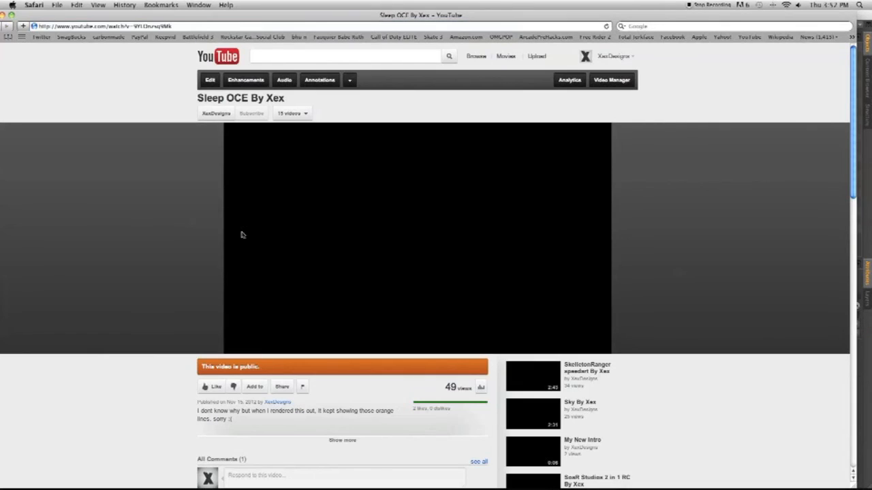
mouse_move(592, 286)
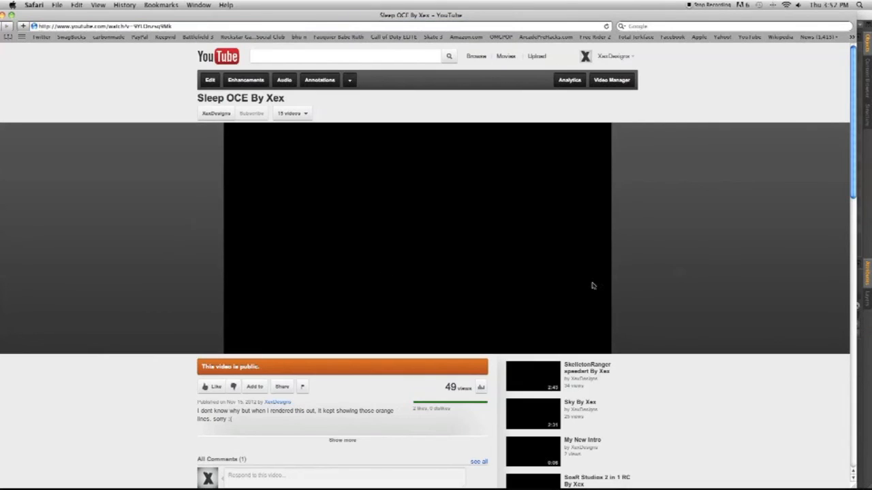
Start playback of Sleep OCE By Xex and scroll down to its comments section
left_click(417, 237)
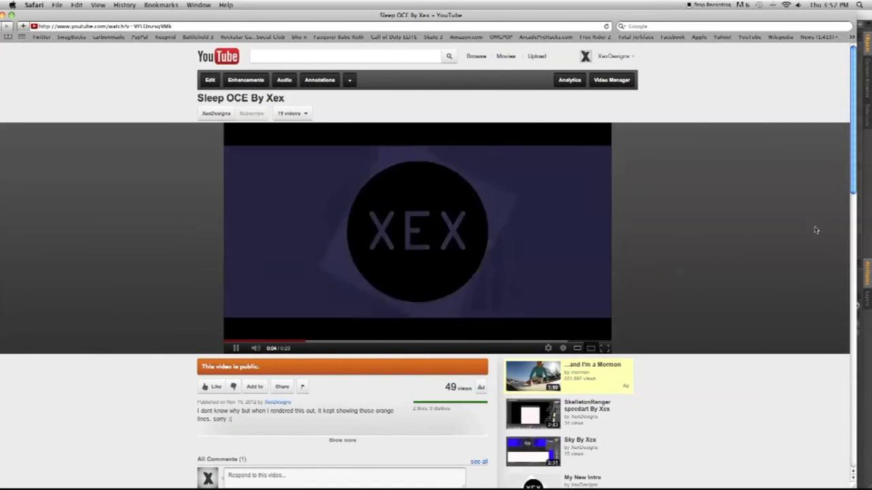
scroll("down", 3)
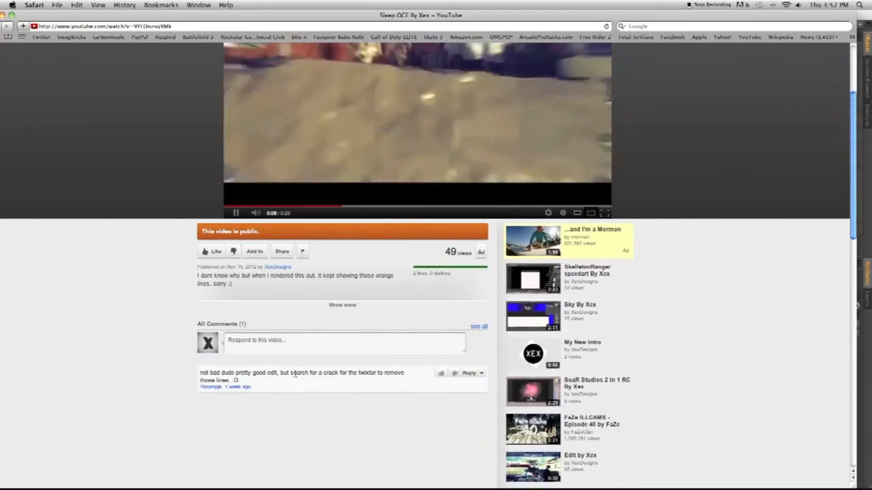